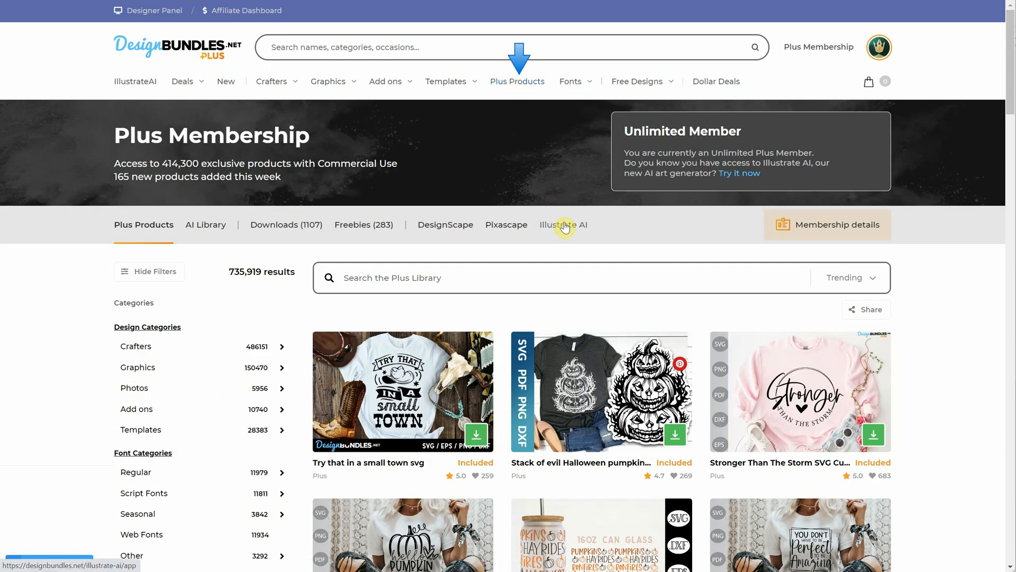
# Open Illustrate AI and set the image count to four.
pyautogui.click(562, 224)
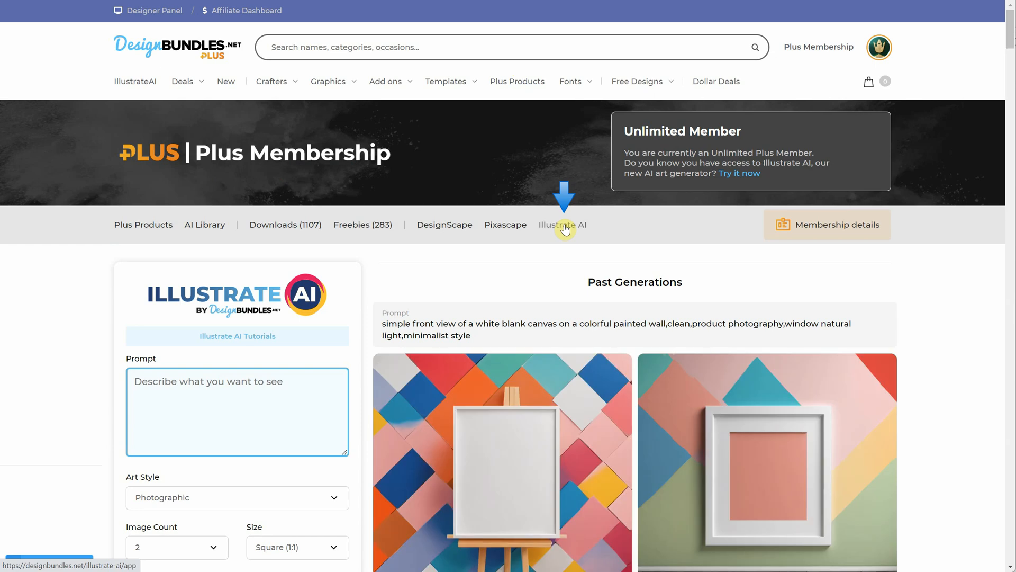
pyautogui.scroll(-3)
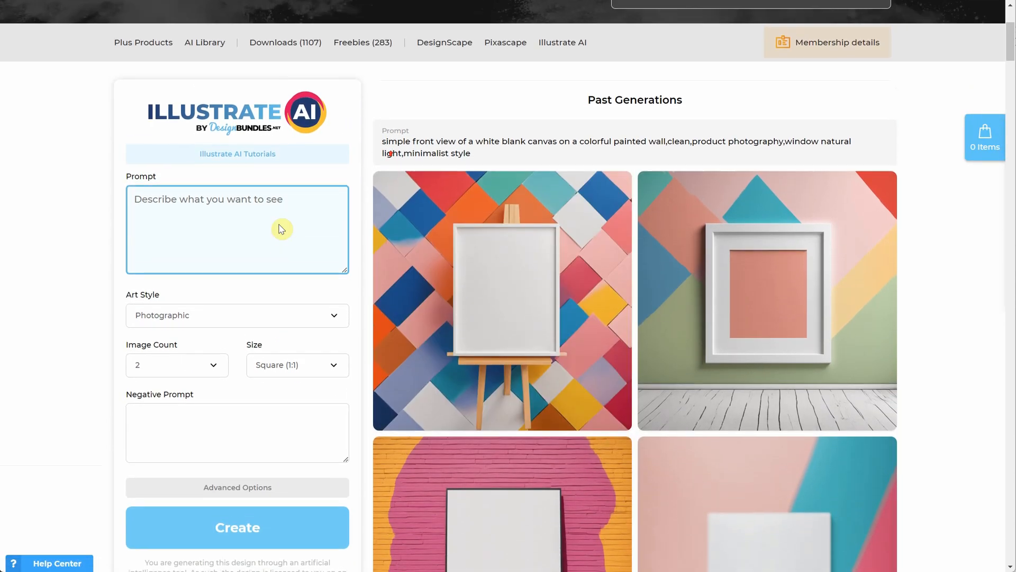
pyautogui.scroll(-3)
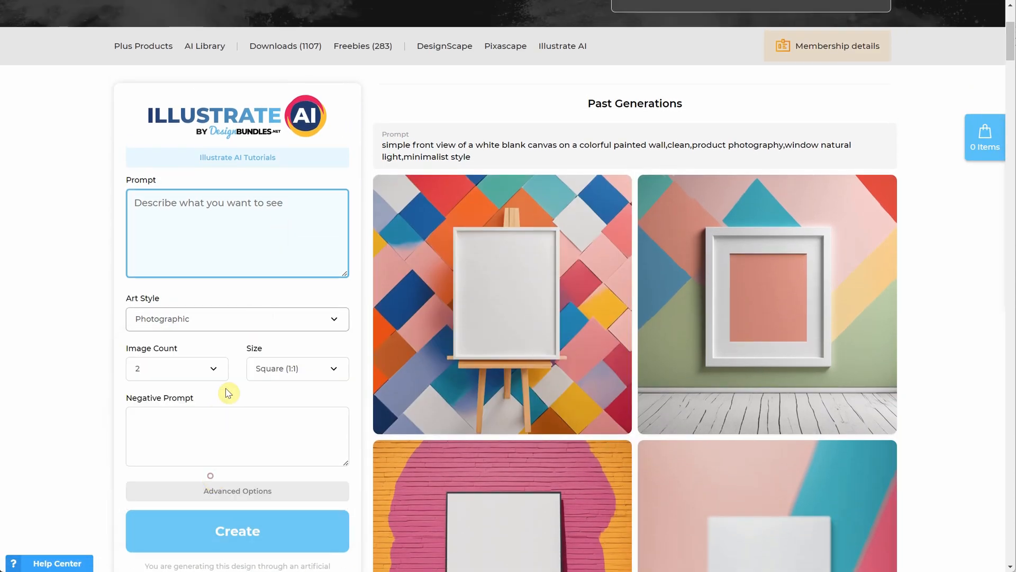
pyautogui.click(177, 369)
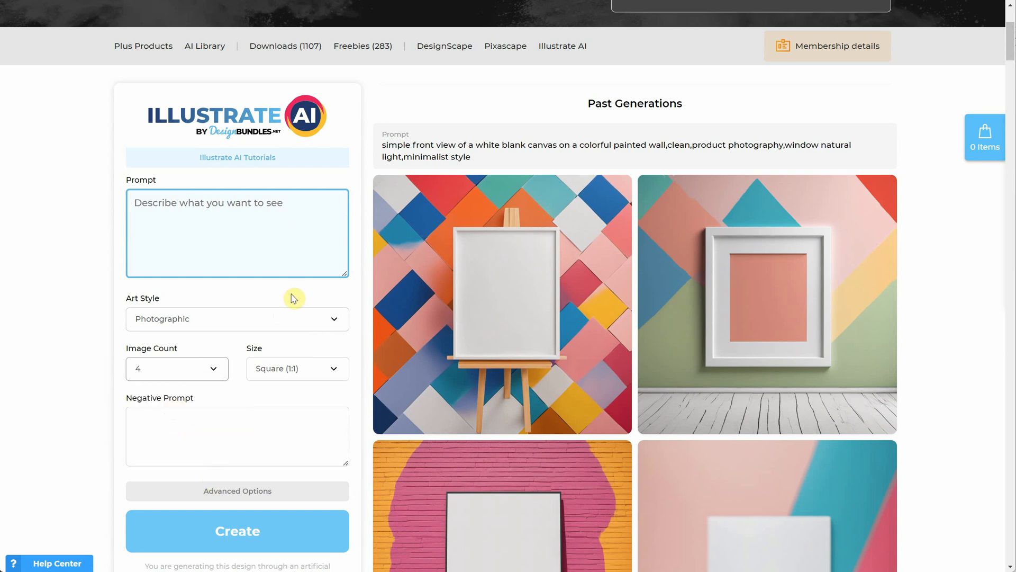
pyautogui.scroll(-3)
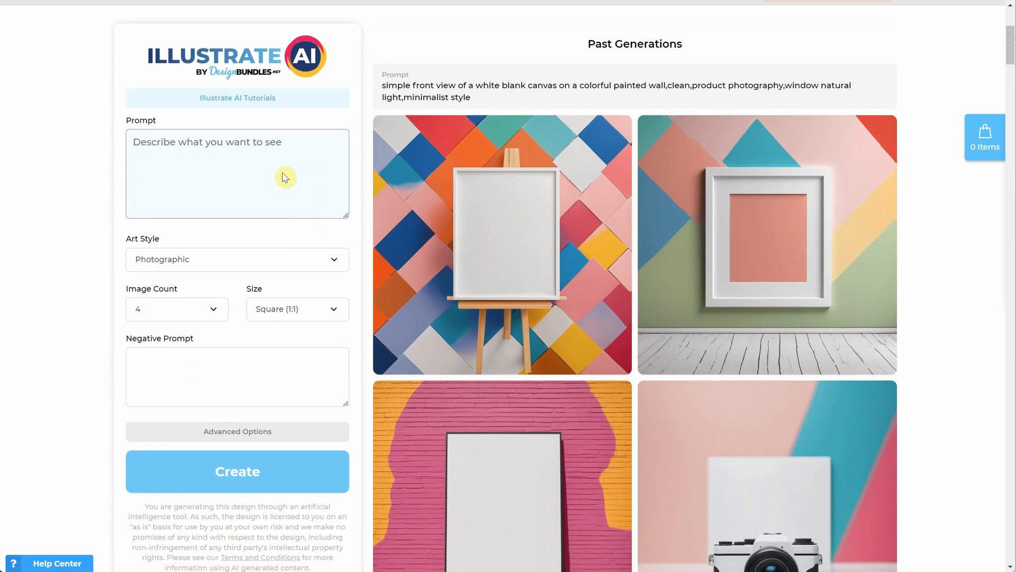
# Enter the prompt 'simple front view of a white blank canvas on a colorful painted wall'.
pyautogui.click(237, 143)
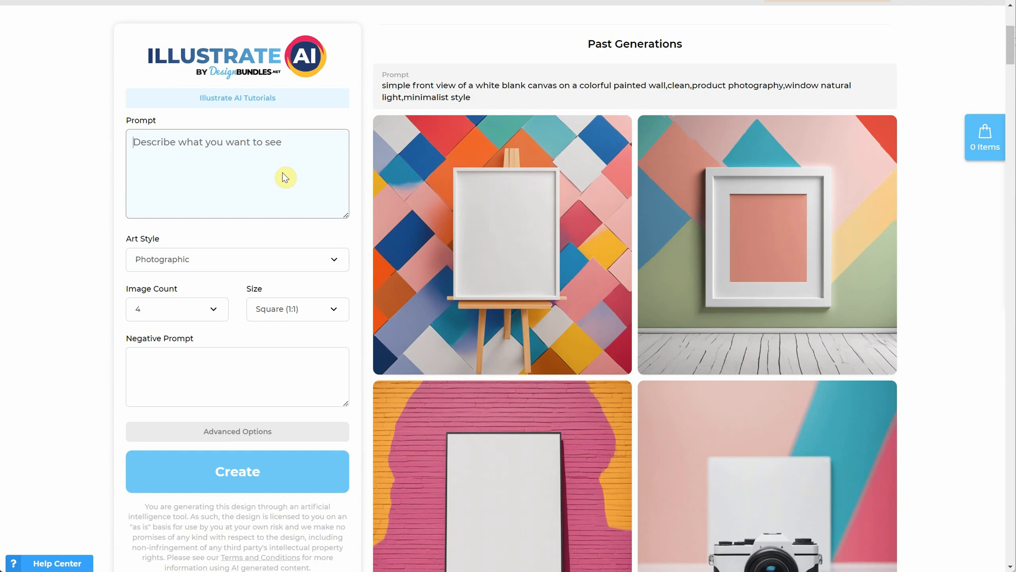
pyautogui.write('simple front view')
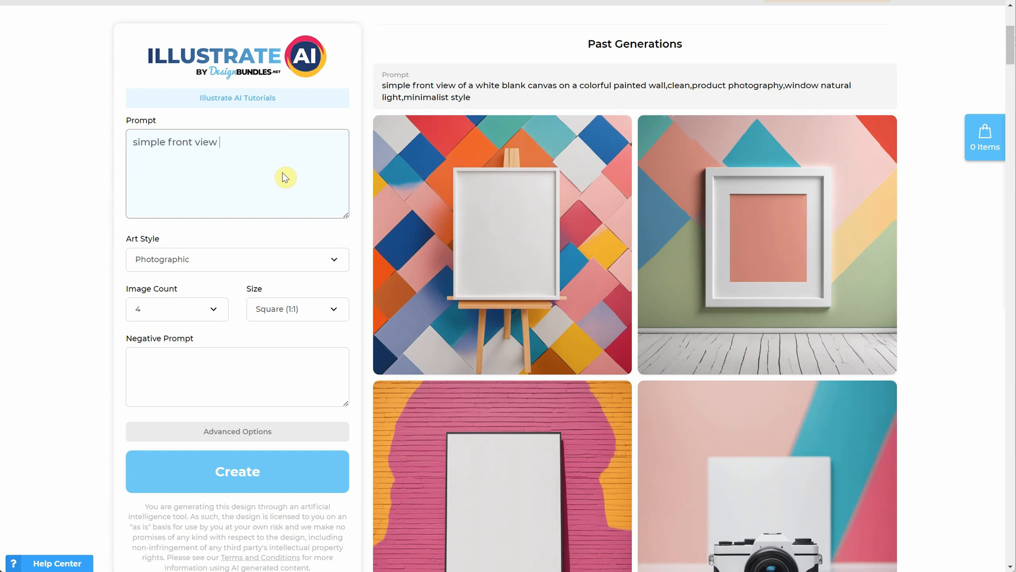
pyautogui.write('of a white blank can')
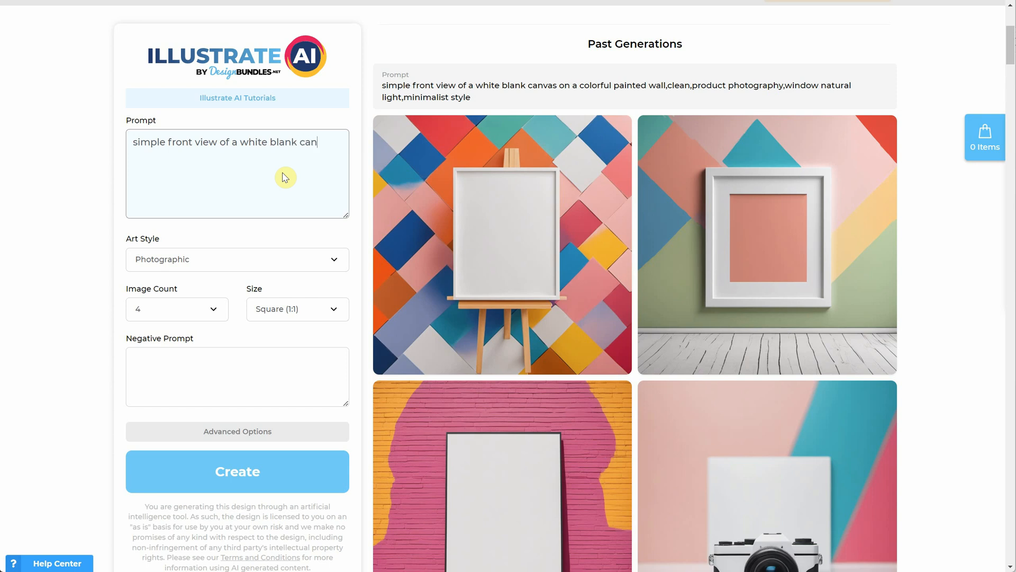
pyautogui.write('vas on a colorful painted wall, clean, natural light, minimalist style')
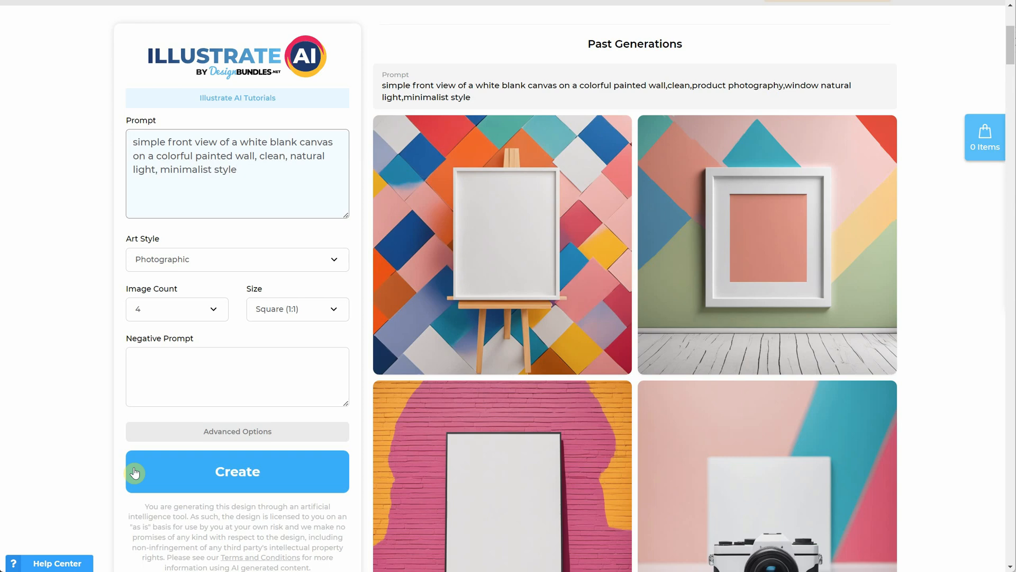
# Generate four blank-canvas mockups and inspect one enlarged.
pyautogui.click(237, 471)
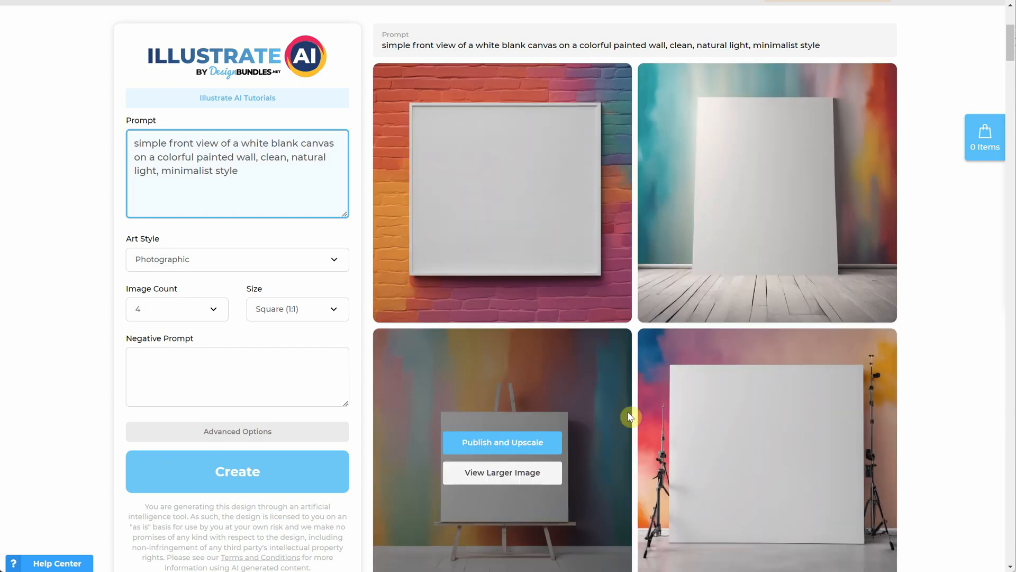
pyautogui.click(502, 472)
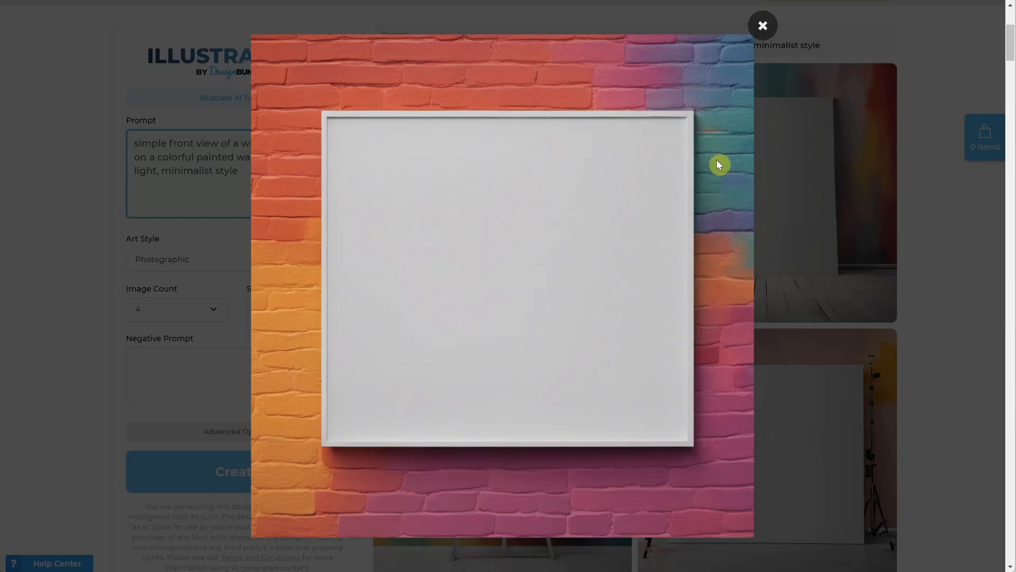
pyautogui.moveTo(763, 31)
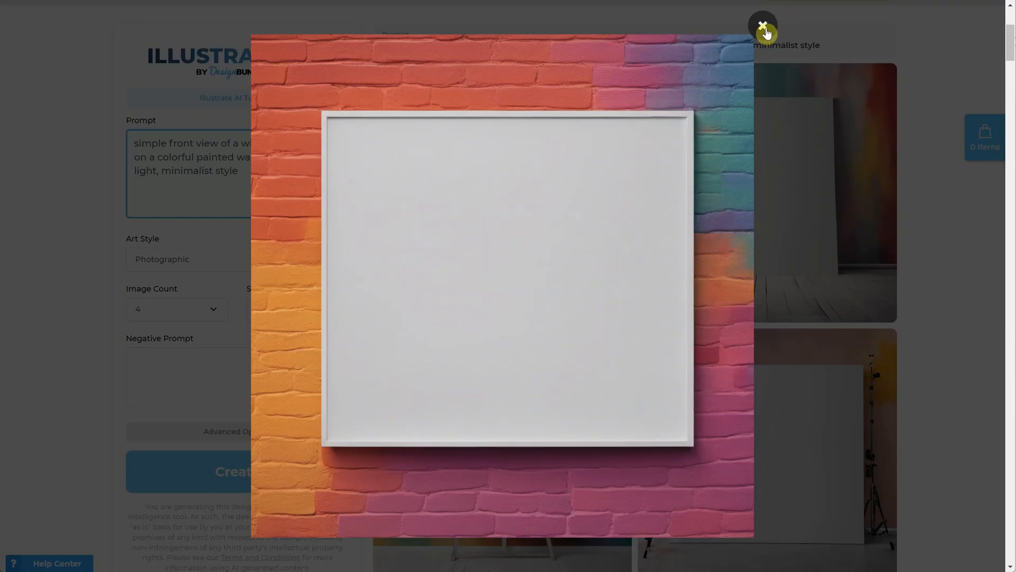
pyautogui.click(763, 24)
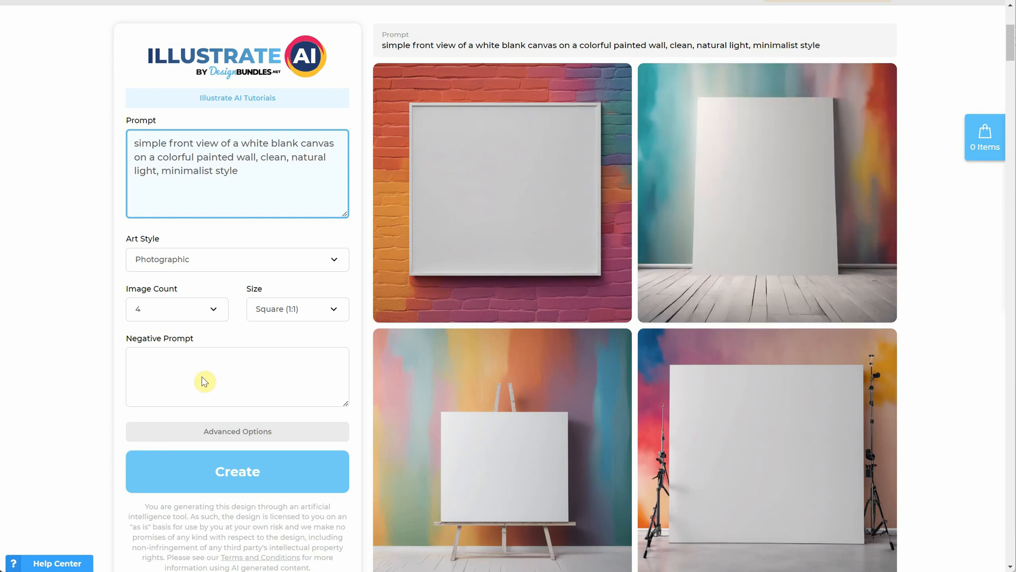
# Enter the negative prompt 'studio gear, studio lights, tripod,'.
pyautogui.click(236, 376)
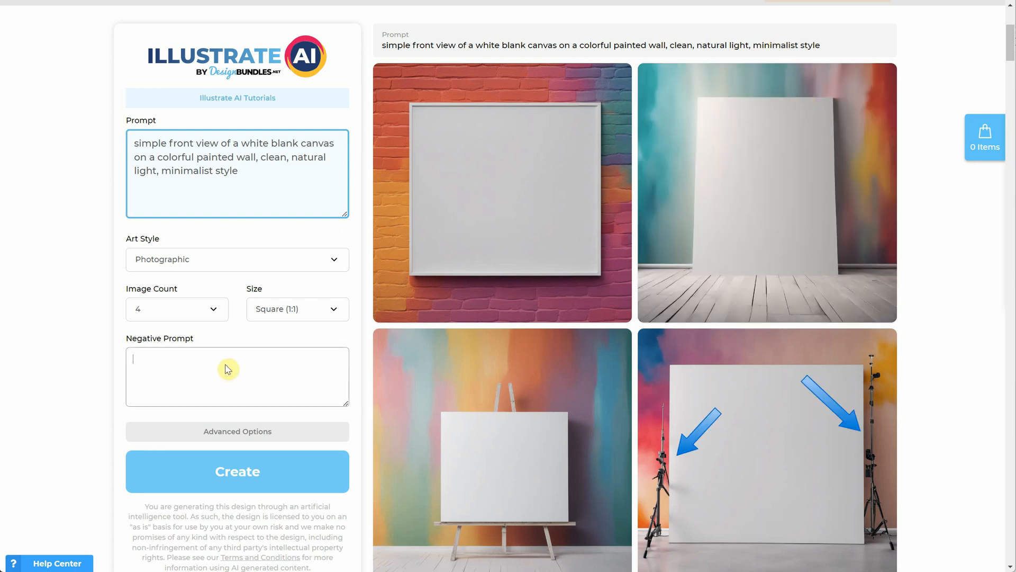
pyautogui.write('studio gear, studio')
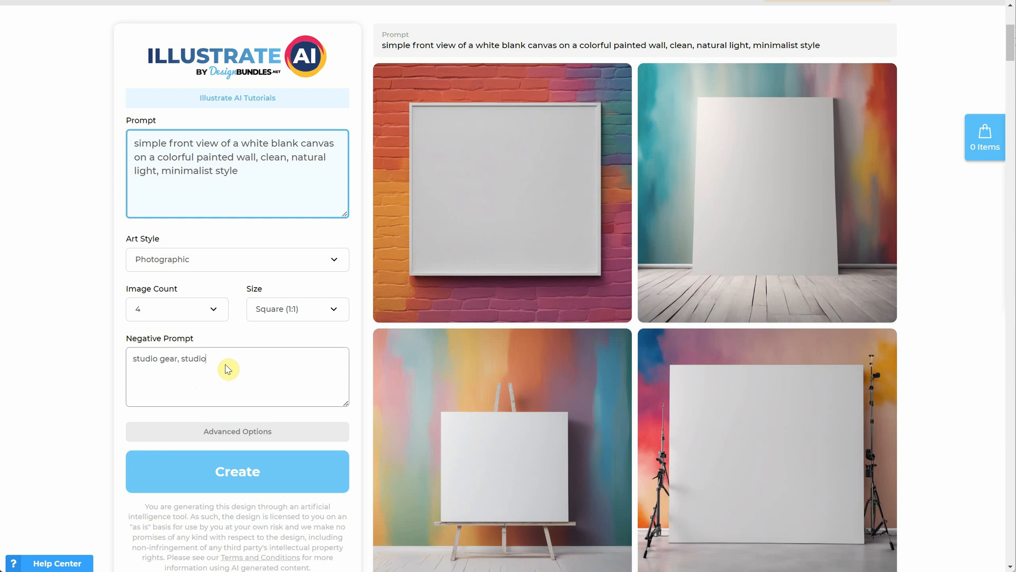
pyautogui.write('lights, tripod')
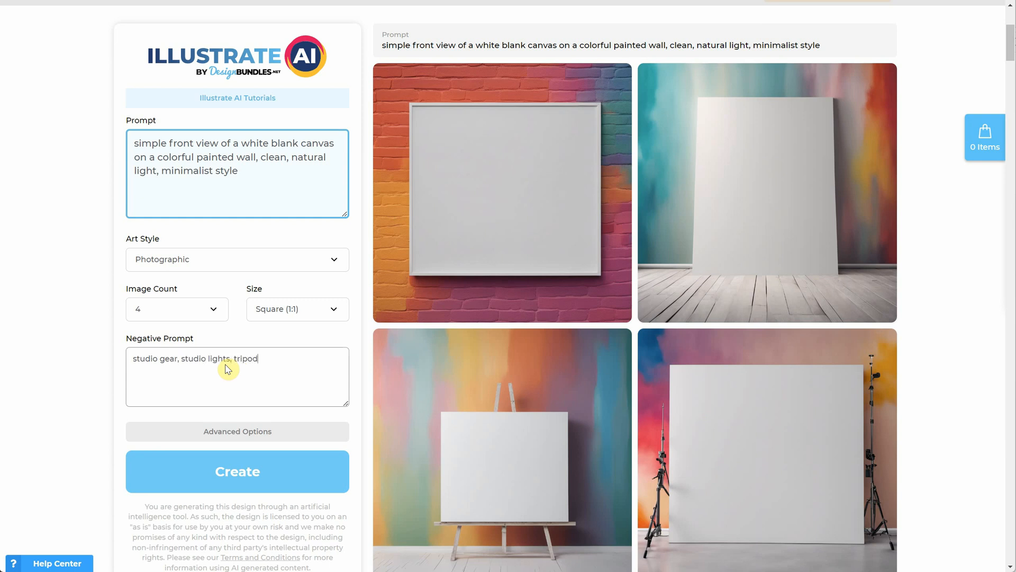
pyautogui.write(',')
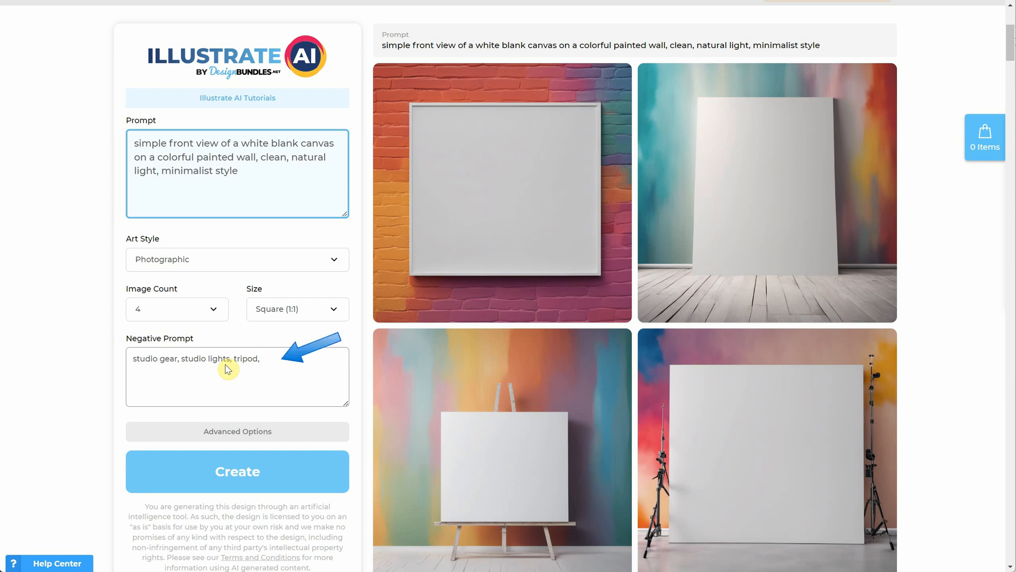
# Regenerate the mockups with the exclusions and inspect the paint-splattered and mint wall candidates enlarged.
pyautogui.click(238, 471)
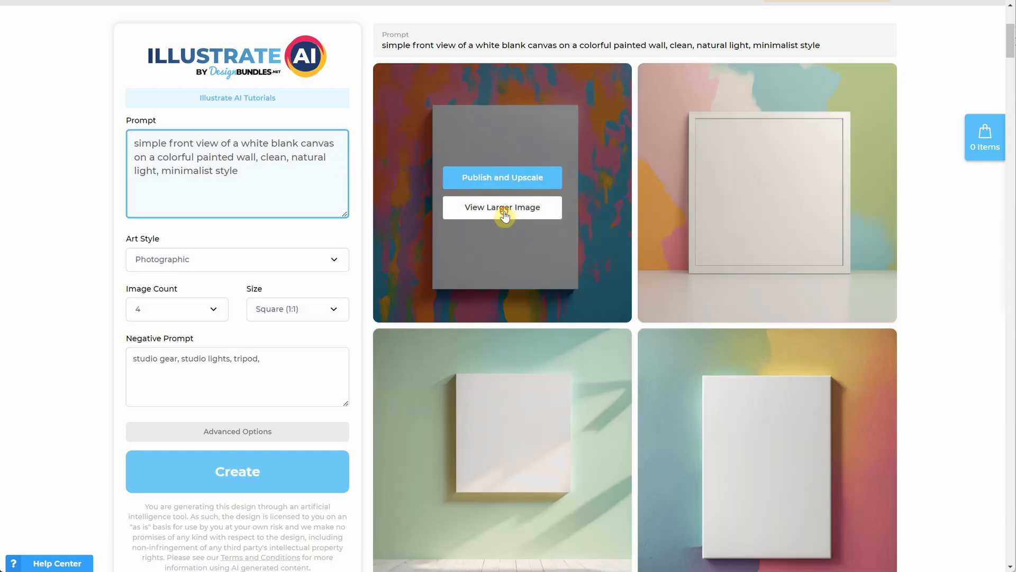
pyautogui.click(502, 206)
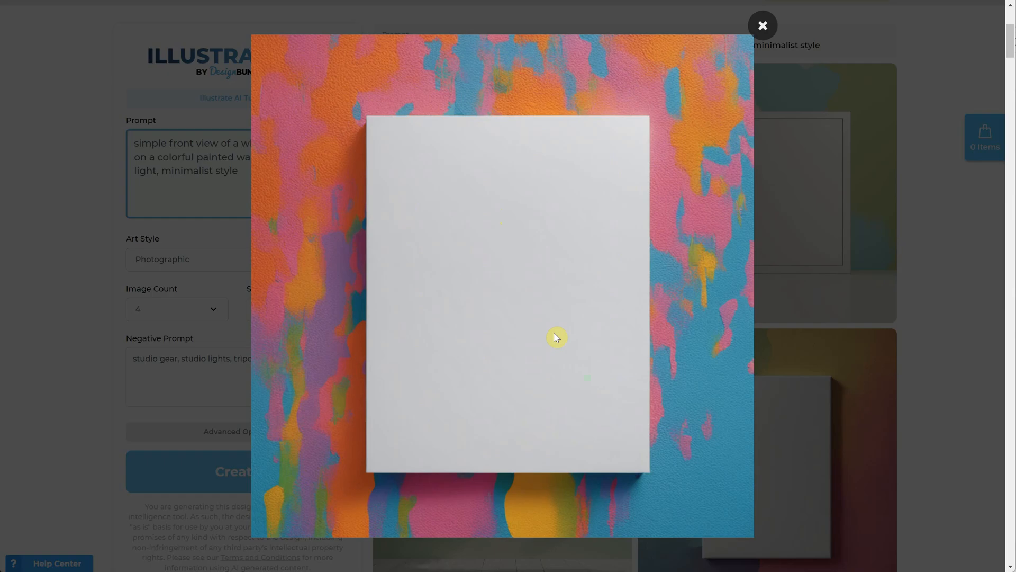
pyautogui.click(762, 25)
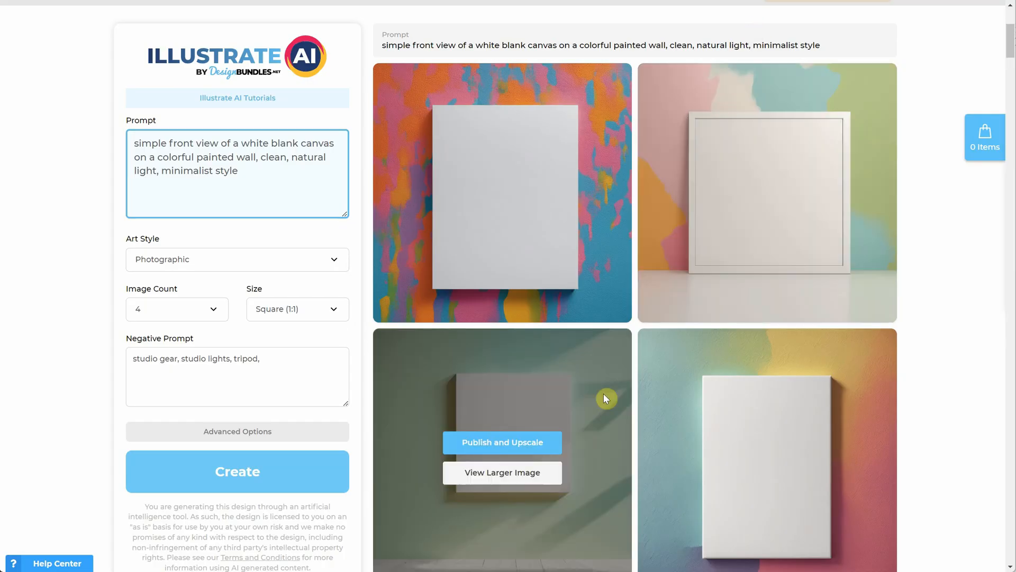
pyautogui.click(502, 472)
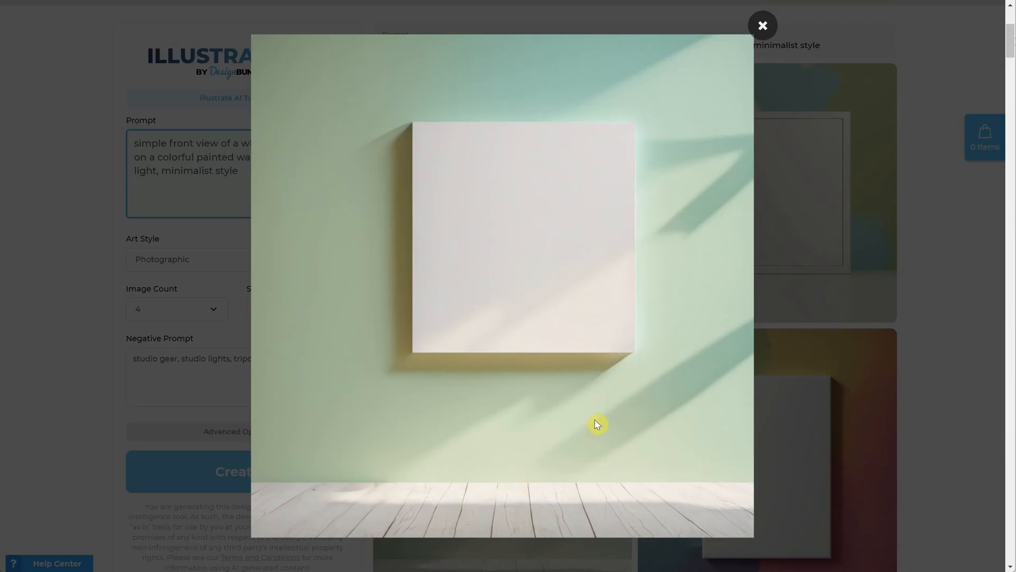
pyautogui.moveTo(617, 535)
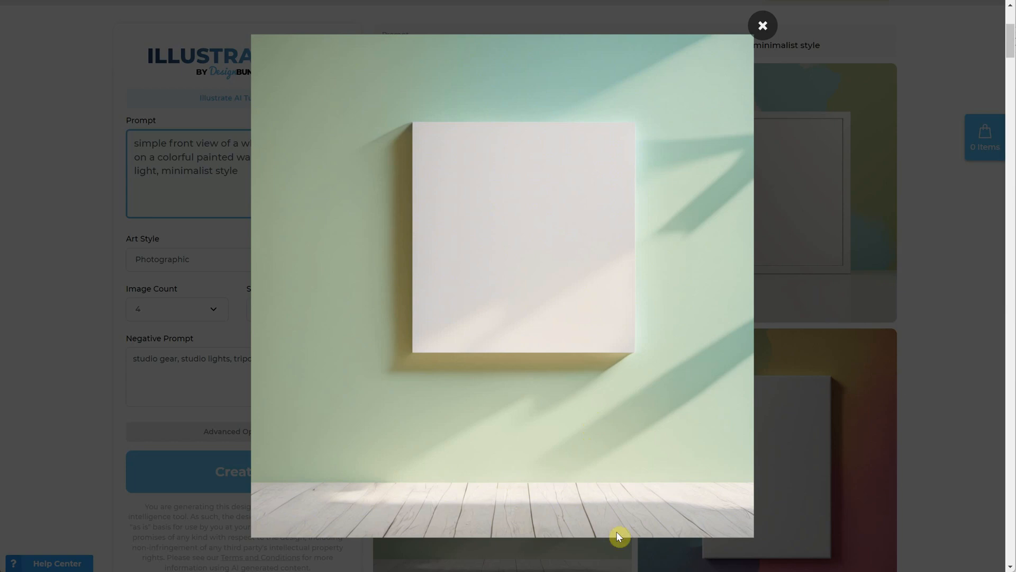
pyautogui.click(763, 26)
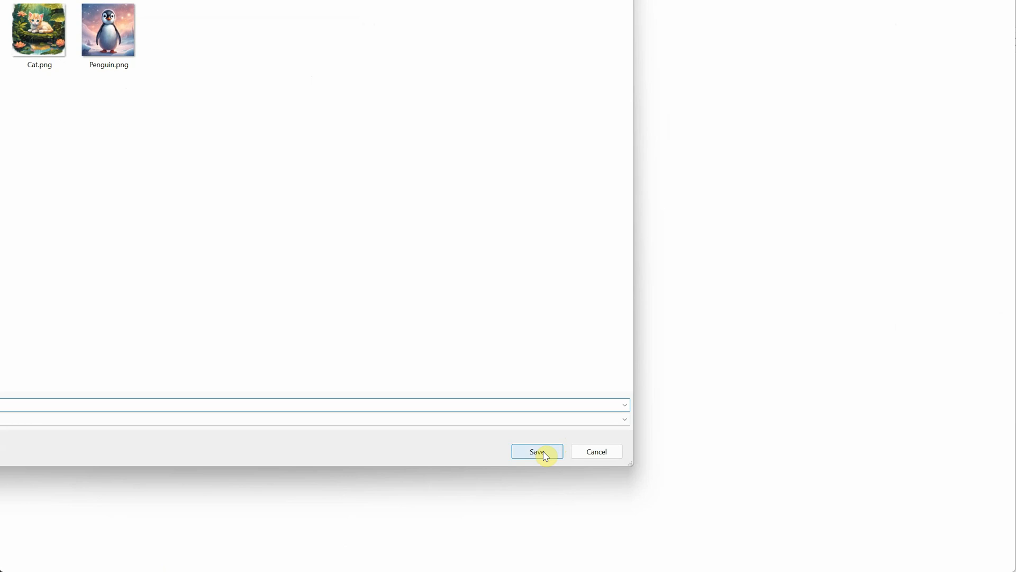
# Save the mockup into the folder, rename it Canvas Mockup.png and open it in Photoshop.
pyautogui.click(537, 451)
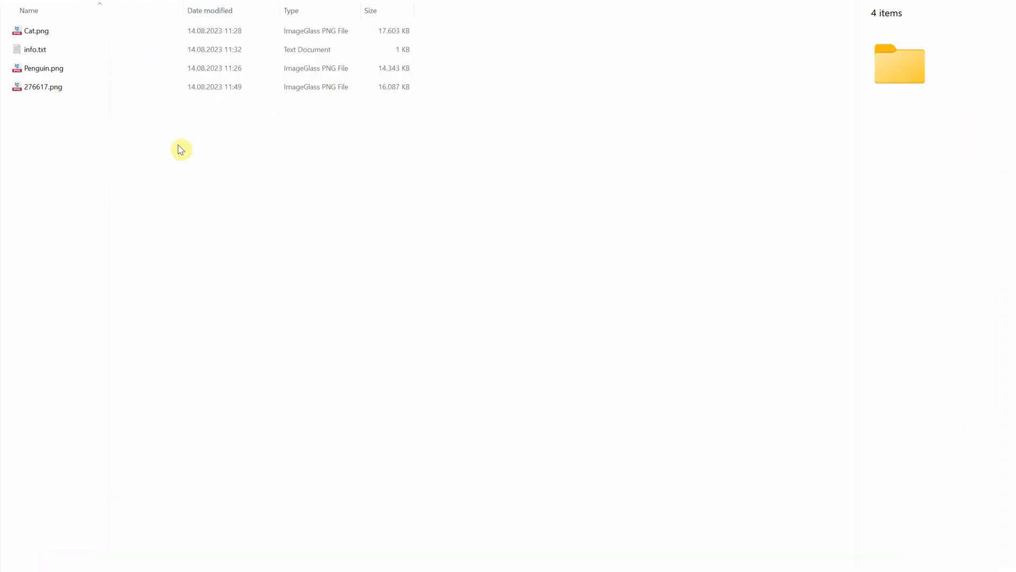
pyautogui.moveTo(124, 149)
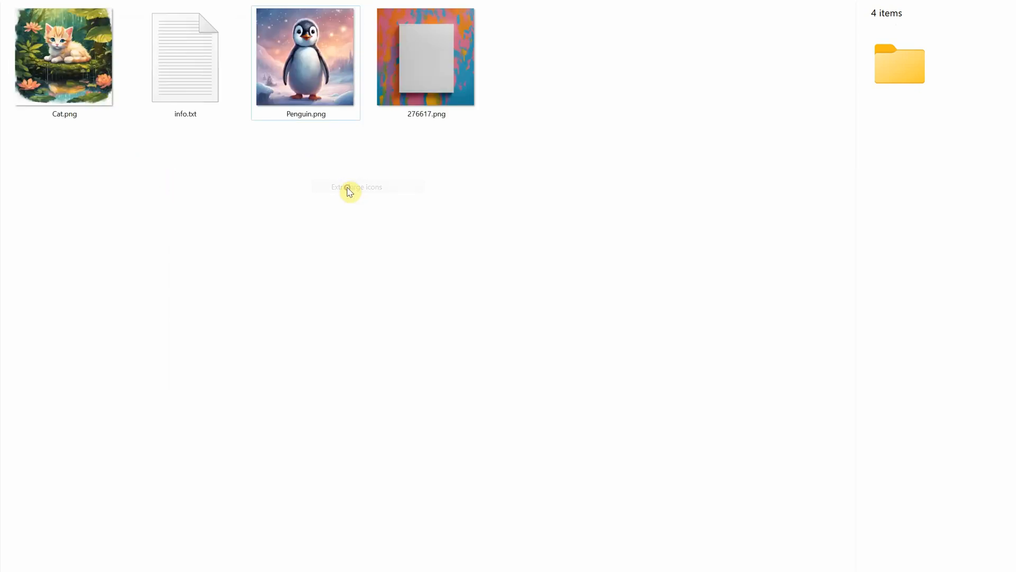
pyautogui.click(425, 58)
pyautogui.write('Canvas Mockup')
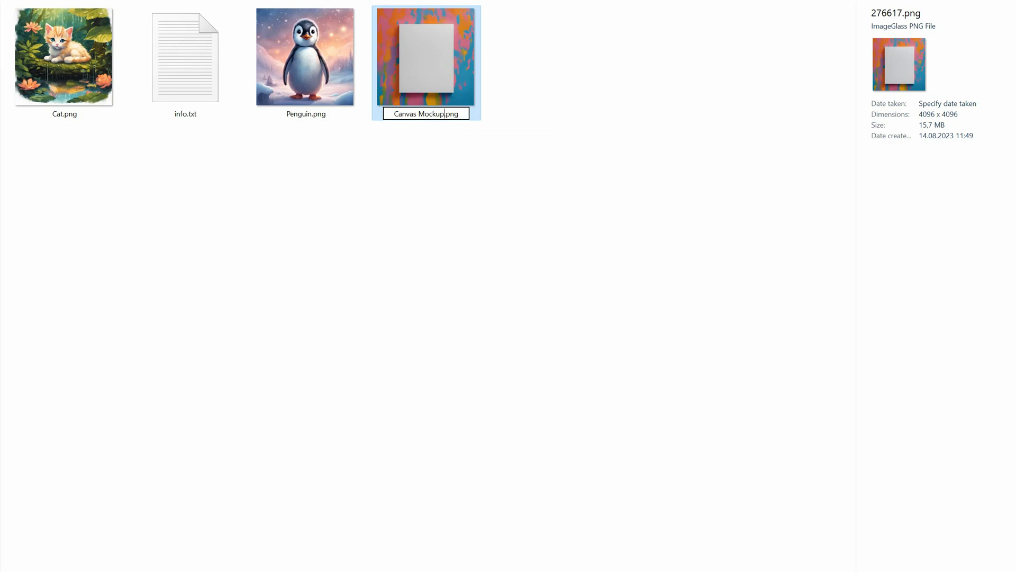
pyautogui.doubleClick(426, 57)
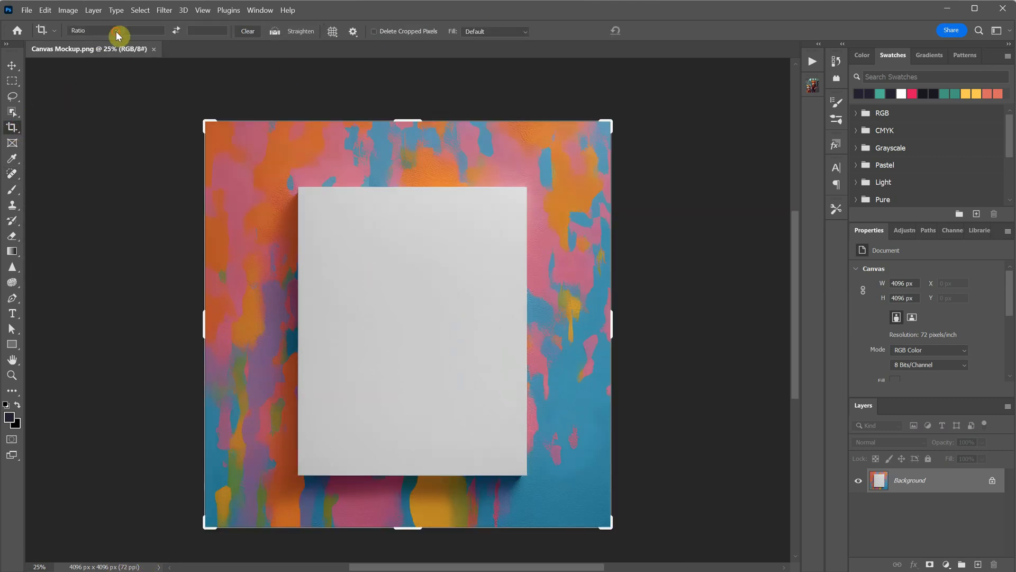
# Crop the mockup to a 1:1 square of about 4020 px, trimming a thin strip off the edges.
pyautogui.click(116, 31)
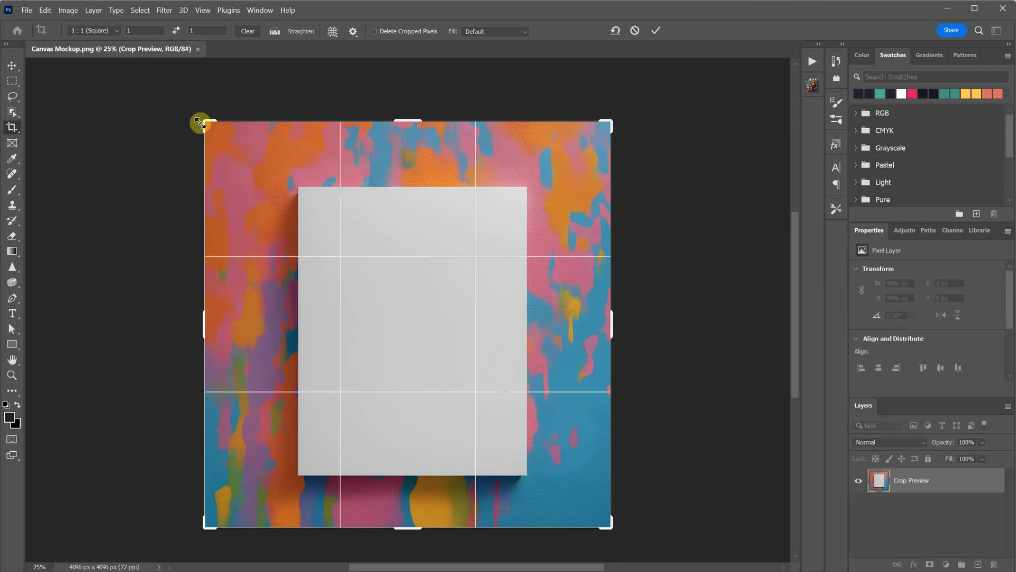
pyautogui.moveTo(200, 121); pyautogui.dragTo(205, 129)
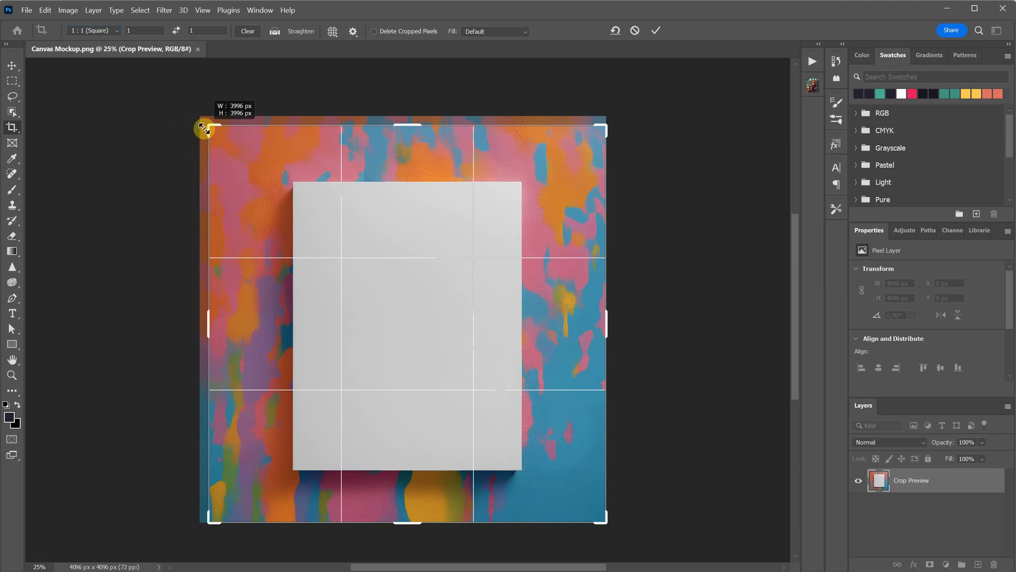
pyautogui.moveTo(203, 128); pyautogui.dragTo(200, 126)
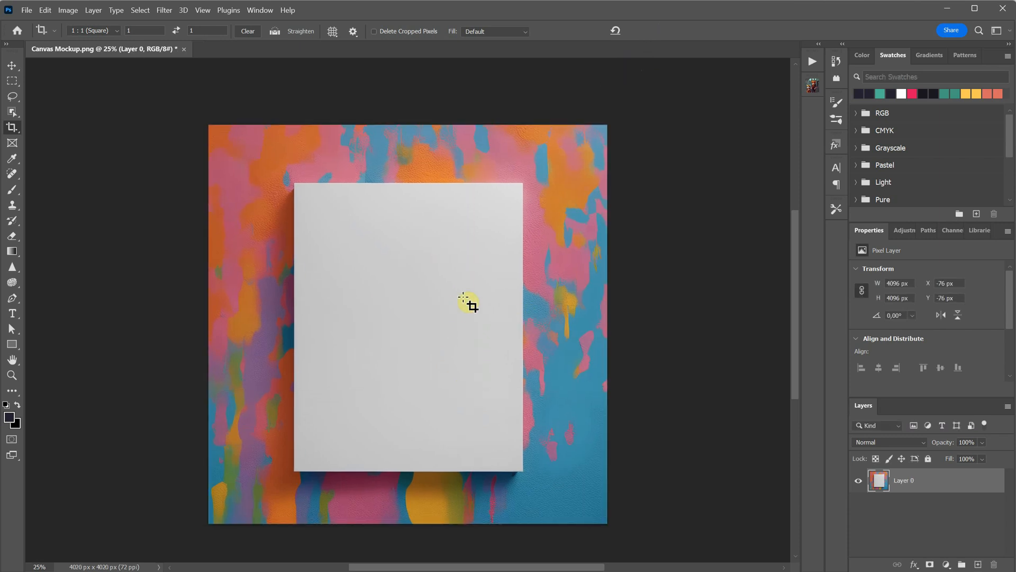
pyautogui.click(163, 9)
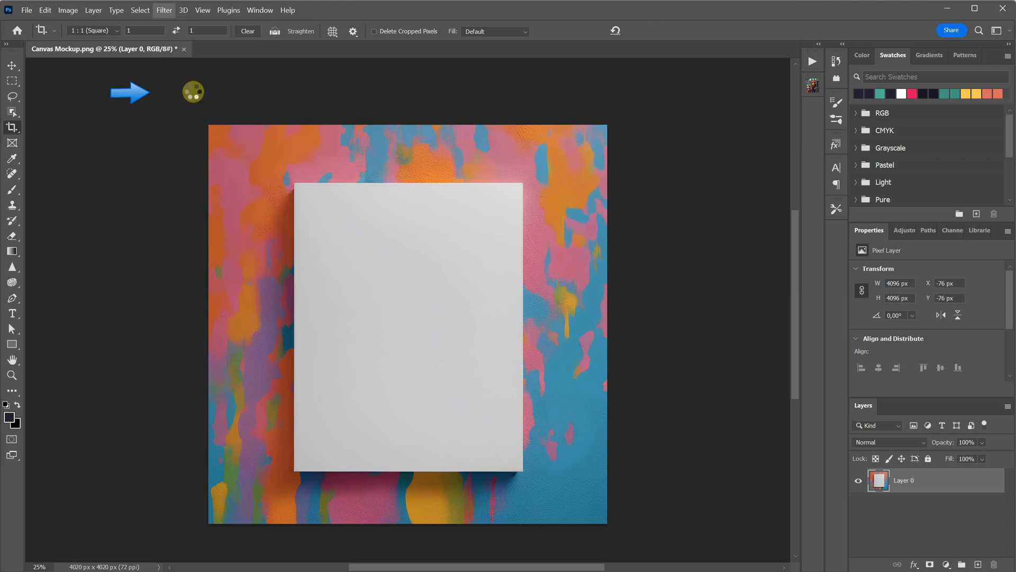
# Apply Camera Raw Filter with Auto tone and Whites raised to +40.
pyautogui.click(163, 10)
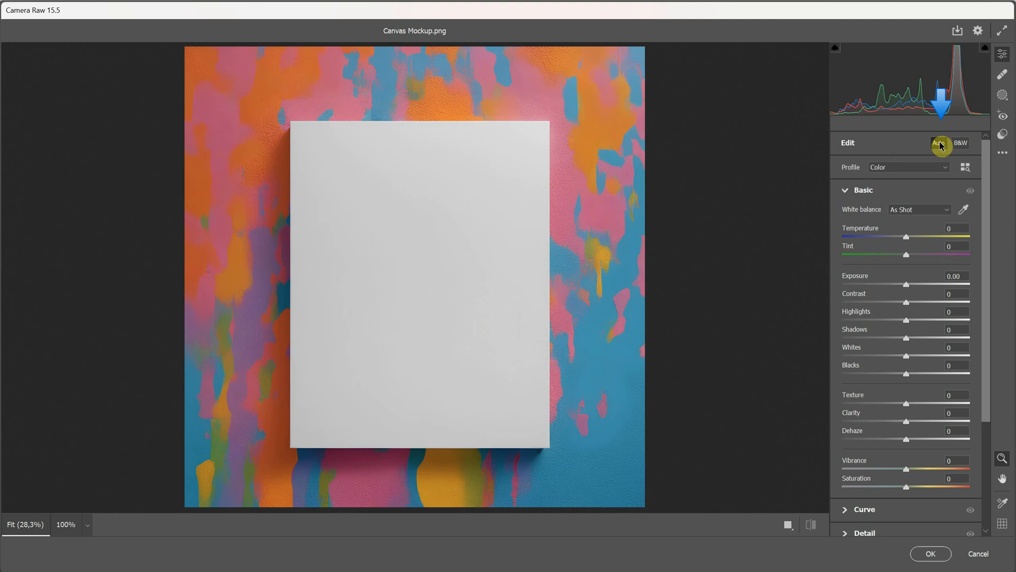
pyautogui.click(940, 143)
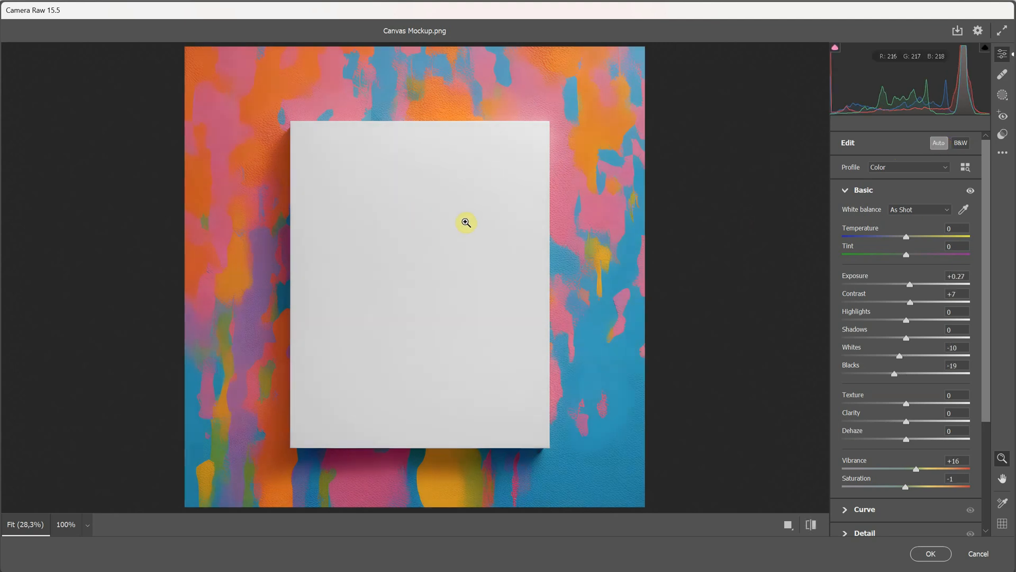
pyautogui.moveTo(916, 355); pyautogui.dragTo(921, 354)
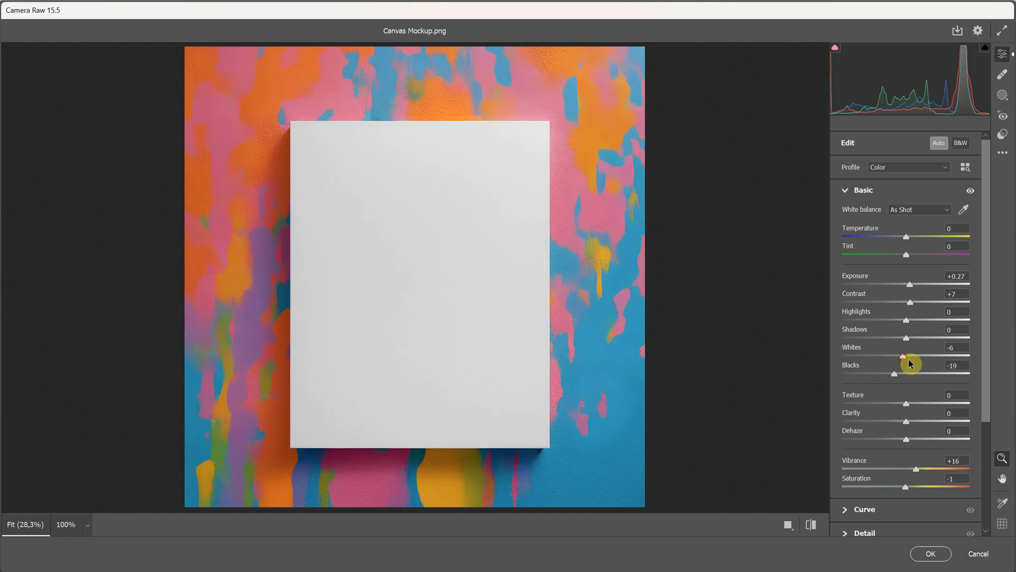
pyautogui.moveTo(907, 356); pyautogui.dragTo(959, 356)
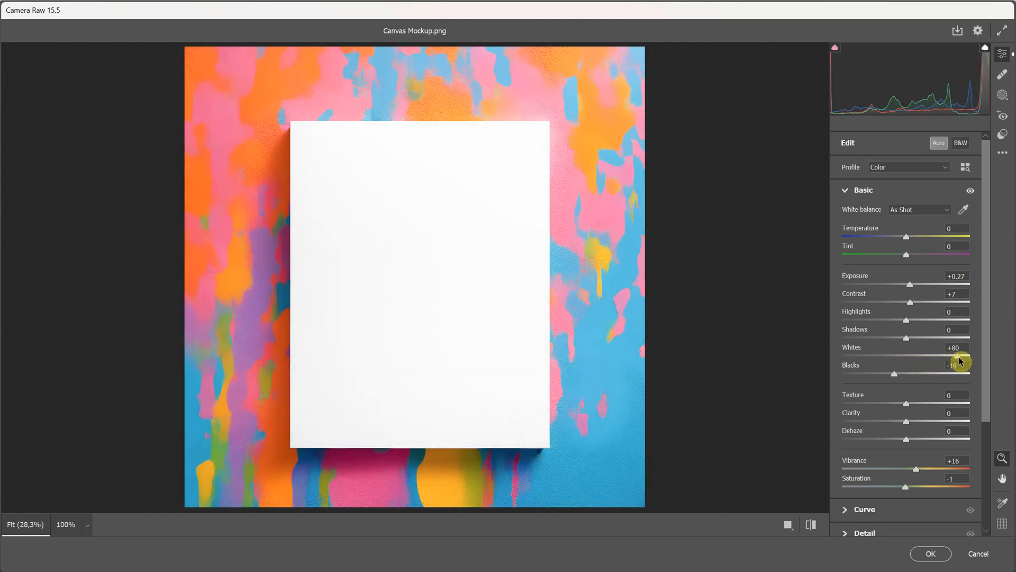
pyautogui.moveTo(961, 358); pyautogui.dragTo(935, 358)
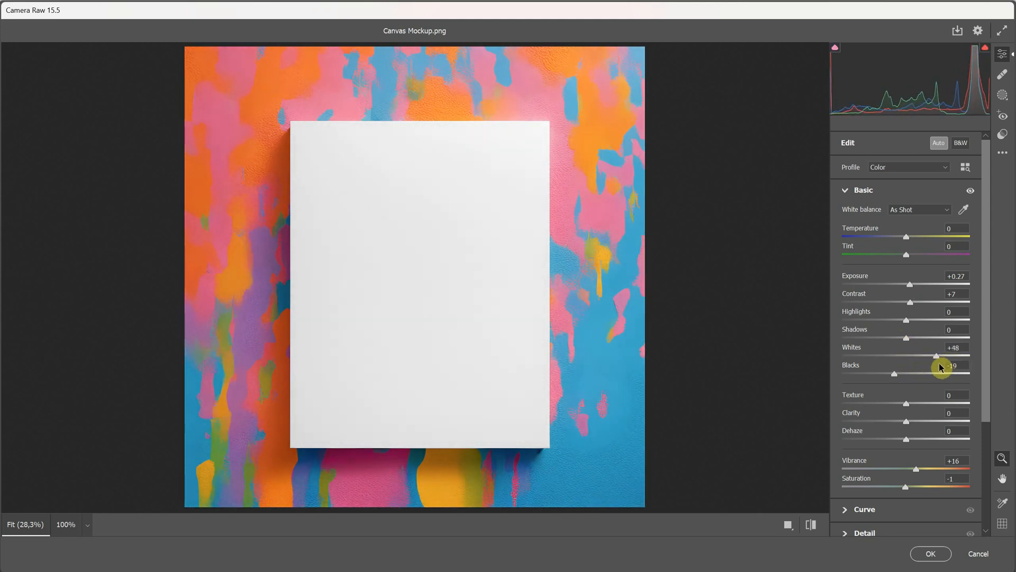
pyautogui.moveTo(937, 355); pyautogui.dragTo(931, 355)
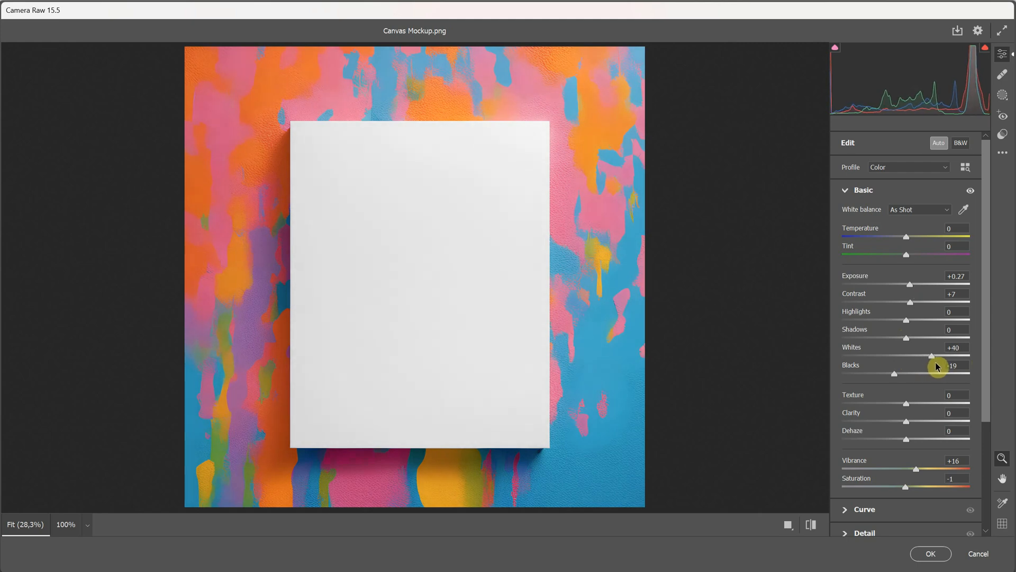
pyautogui.click(930, 554)
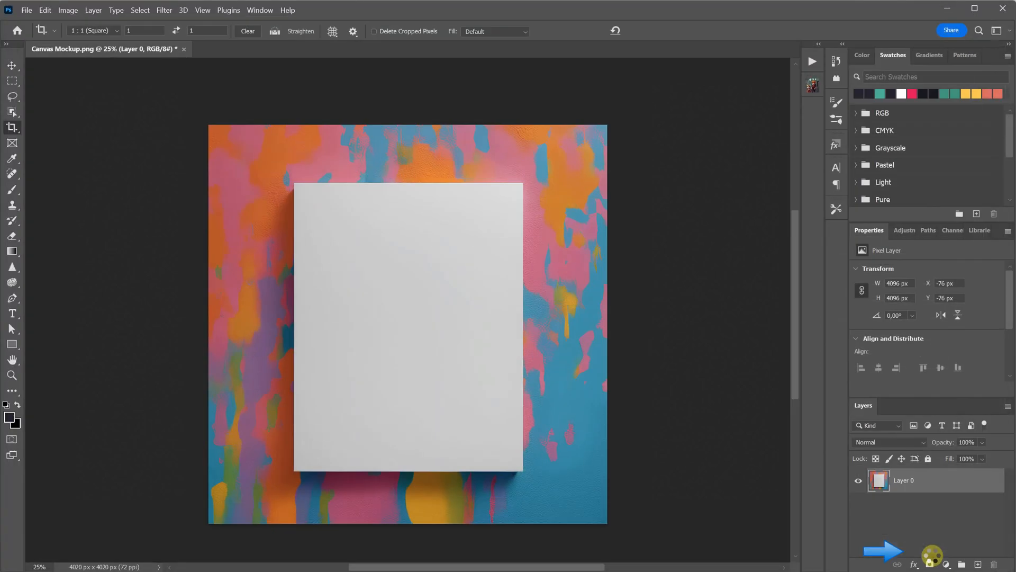
pyautogui.click(12, 64)
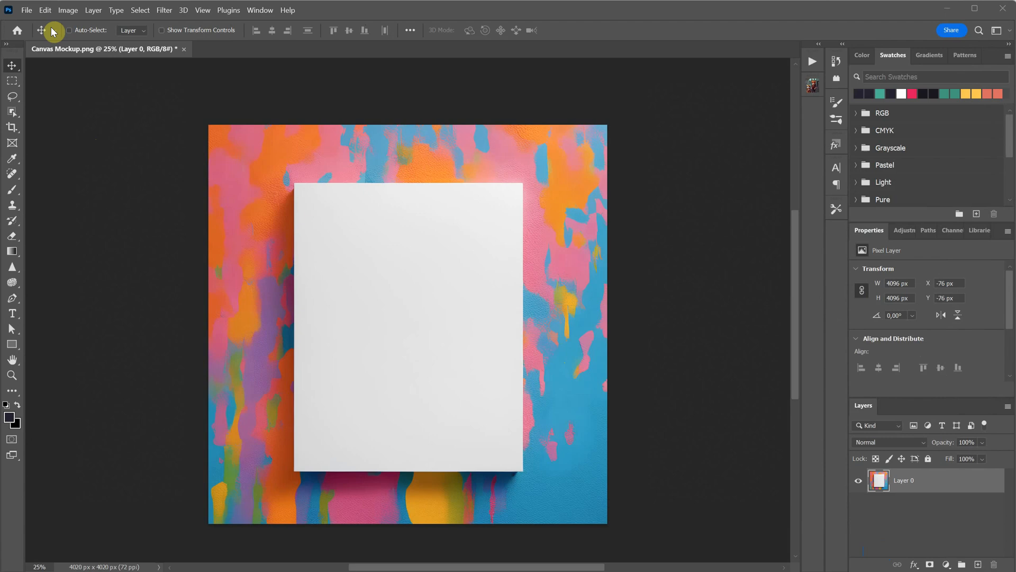
# Place Penguin.png as an embedded layer and scale it to sit centred on the white canvas.
pyautogui.click(26, 9)
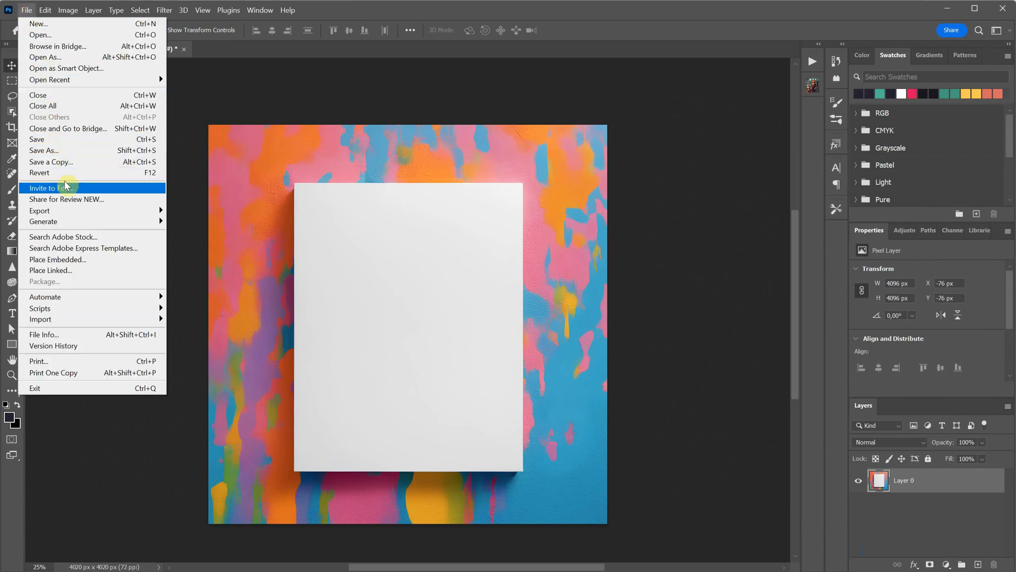
pyautogui.moveTo(73, 266)
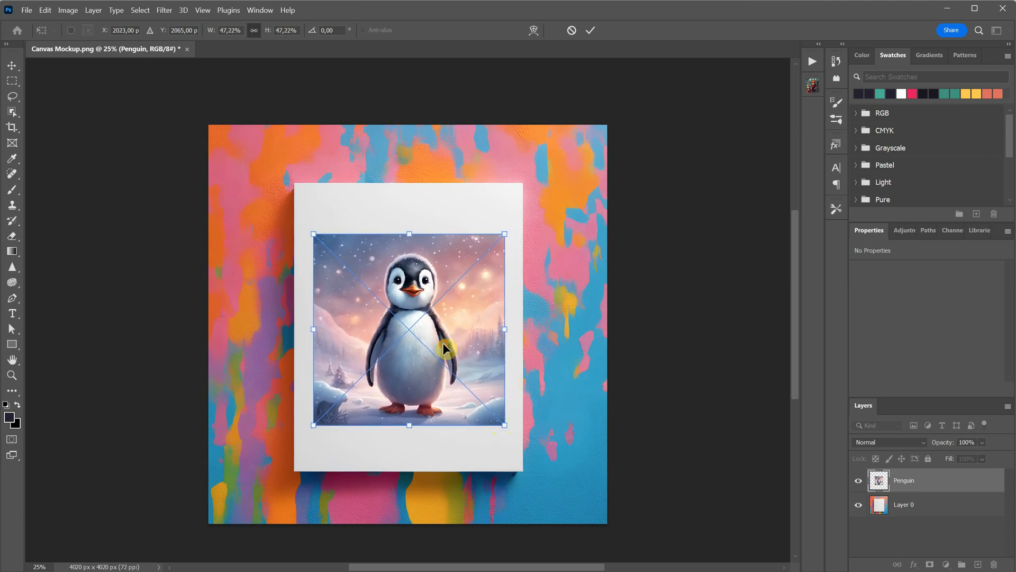
pyautogui.moveTo(447, 349); pyautogui.dragTo(444, 340)
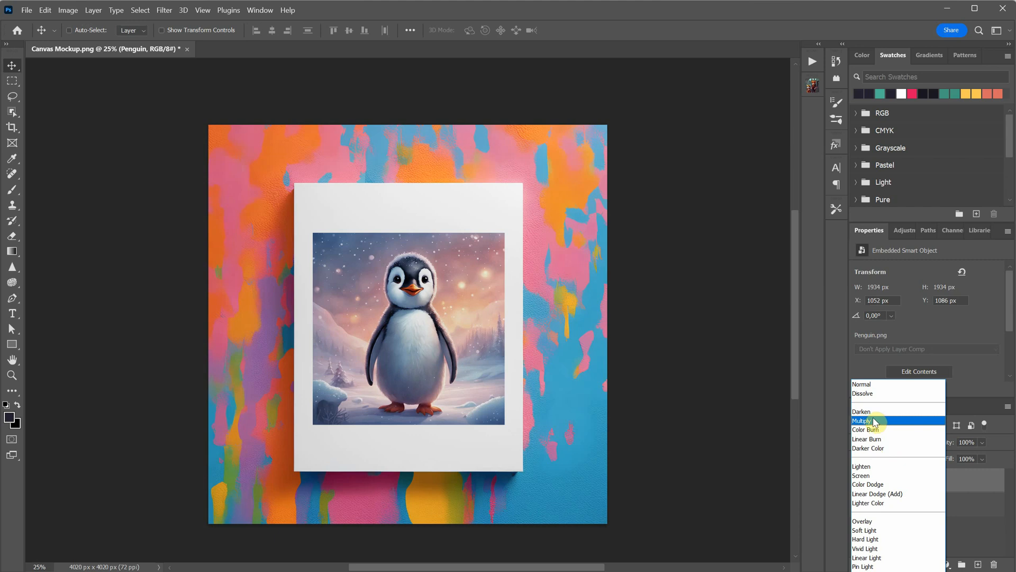
pyautogui.click(865, 420)
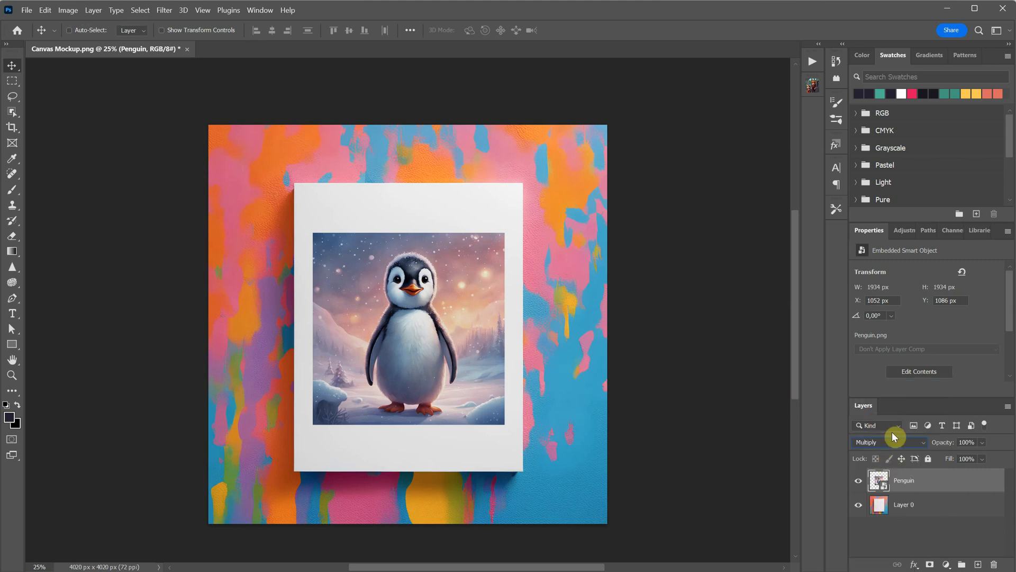
pyautogui.click(888, 441)
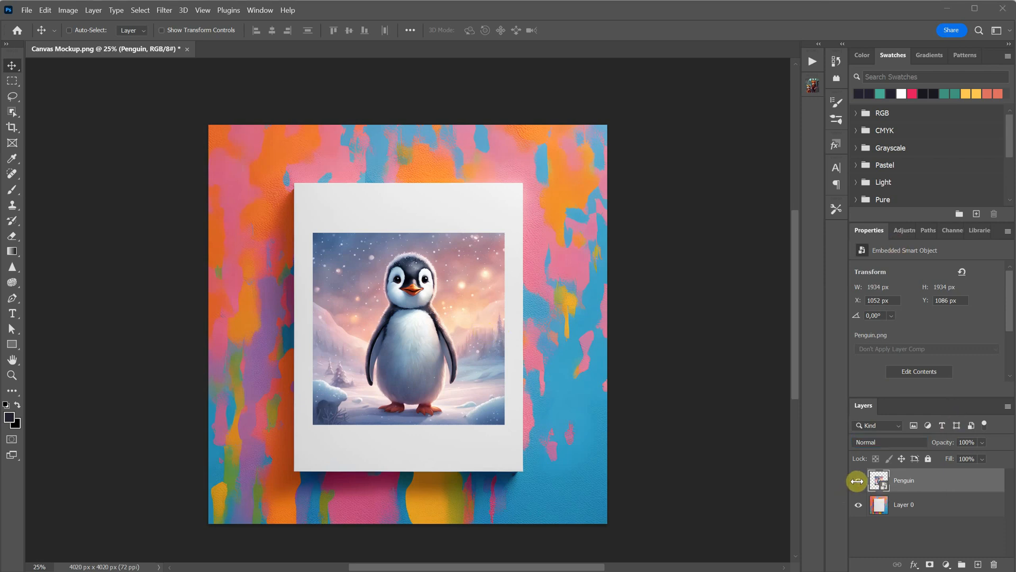
# Hide the penguin, select the white canvas with the Object Selection tool, then show and activate the penguin layer.
pyautogui.click(858, 480)
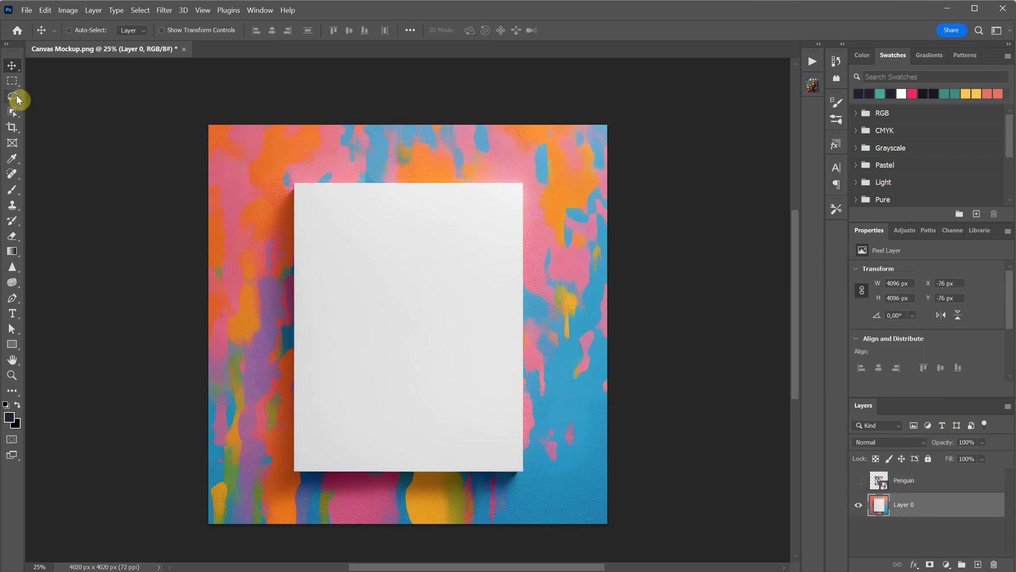
pyautogui.click(12, 97)
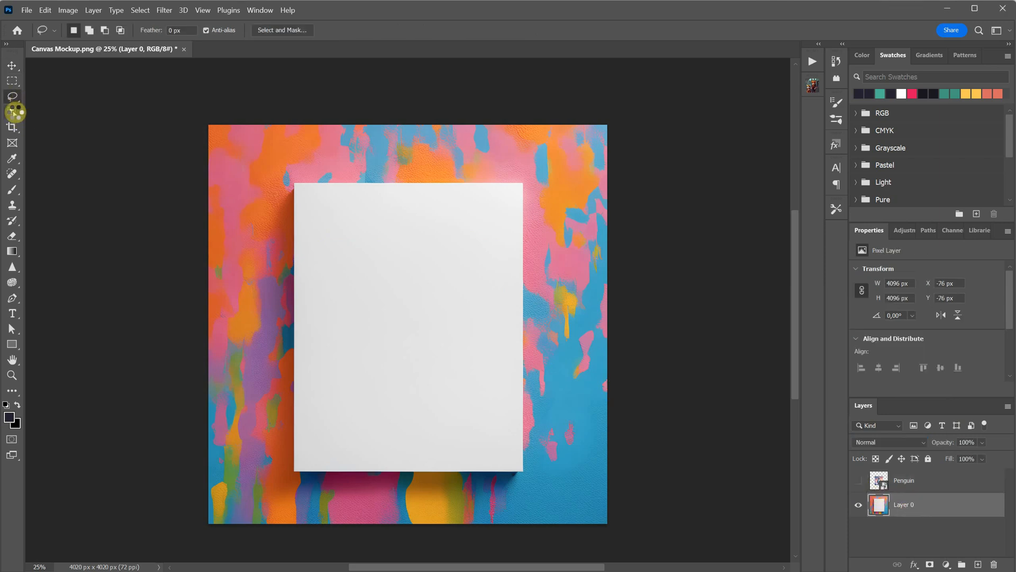
pyautogui.click(12, 111)
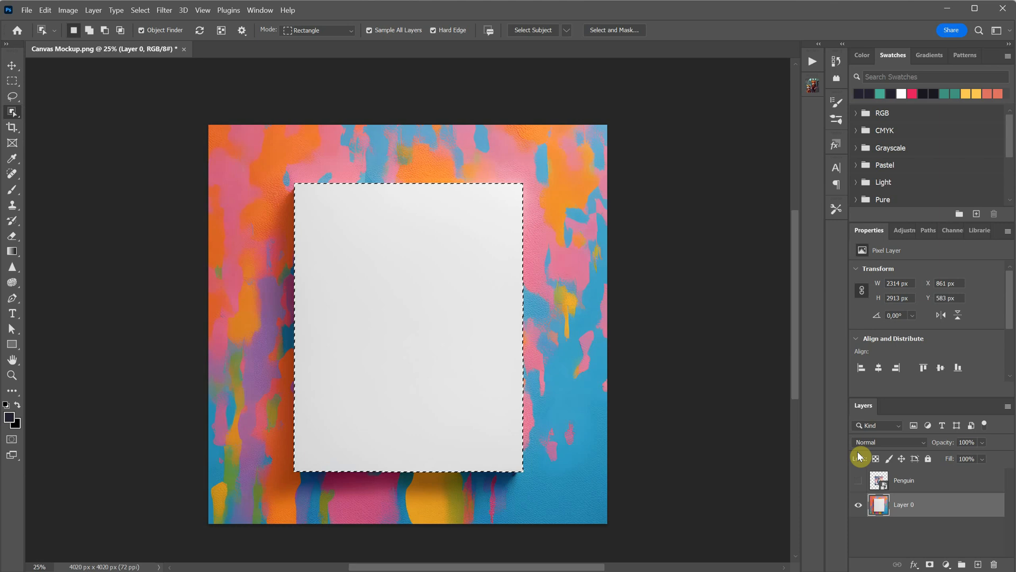
pyautogui.click(859, 479)
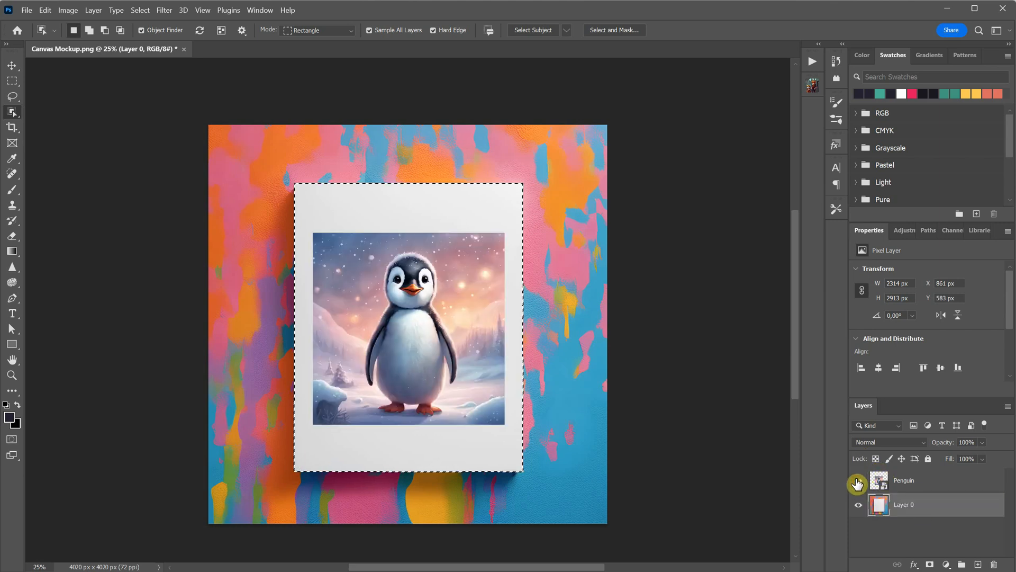
pyautogui.click(903, 480)
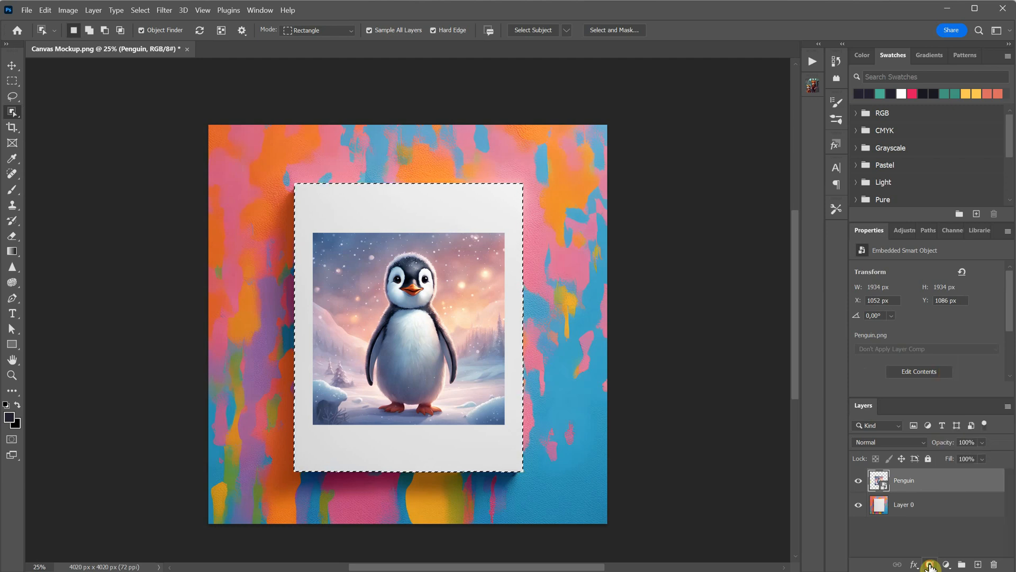
# Add a layer mask from the canvas selection and unlink it from the penguin image.
pyautogui.click(930, 565)
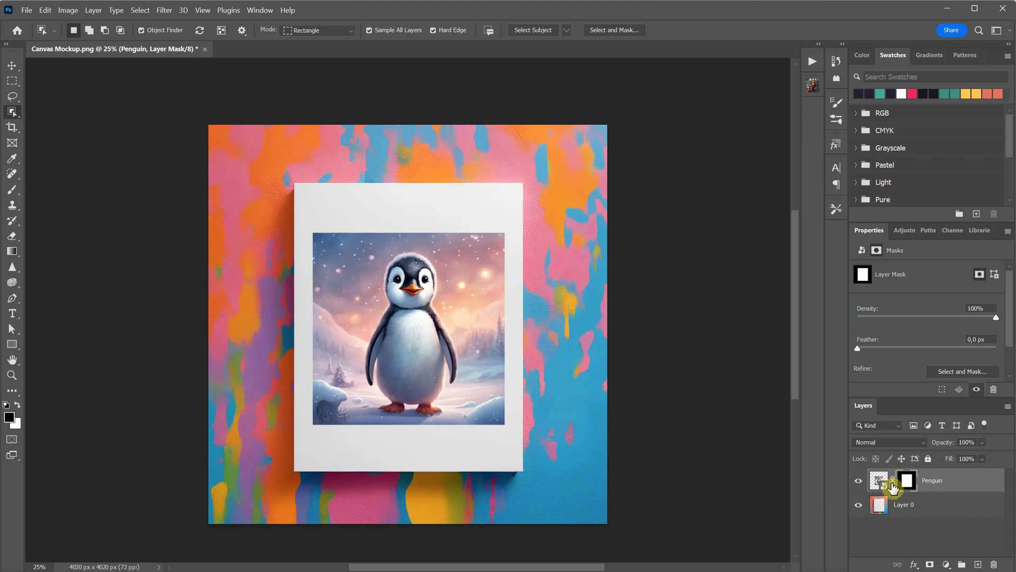
pyautogui.click(879, 480)
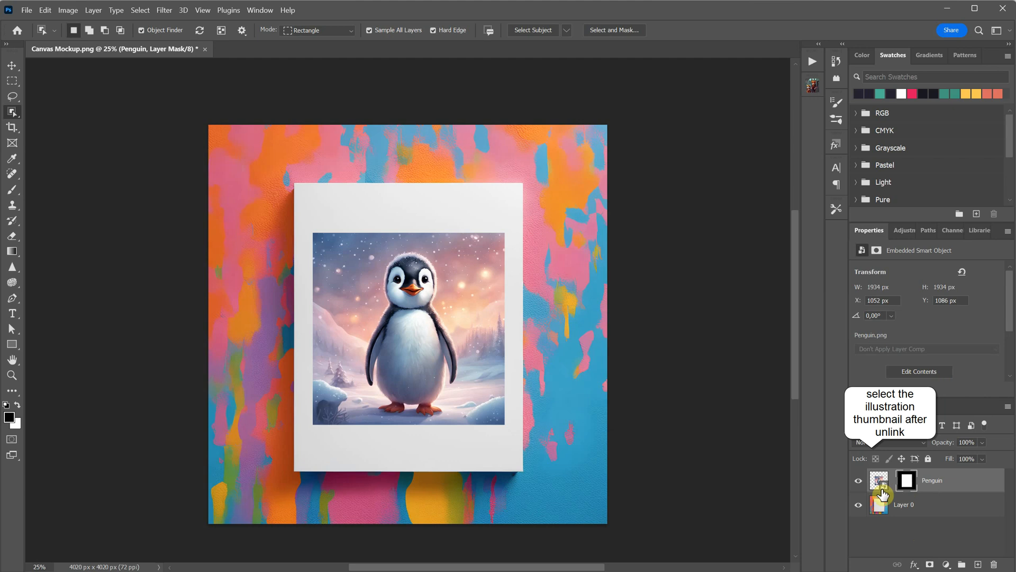
# Enlarge and reposition the penguin to fill the canvas, then blend the layer in Multiply mode.
pyautogui.click(879, 481)
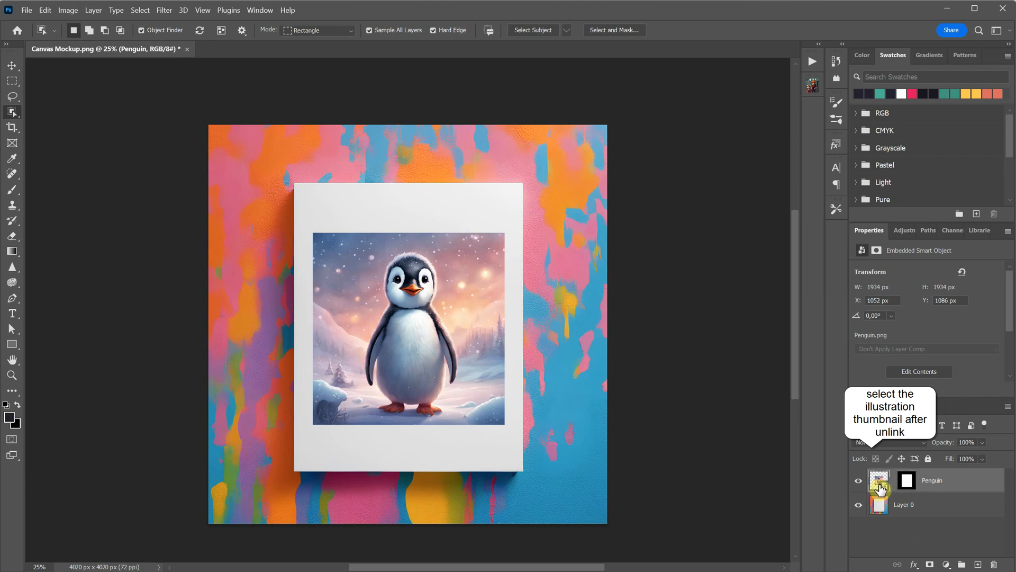
pyautogui.press('ctrl+t')
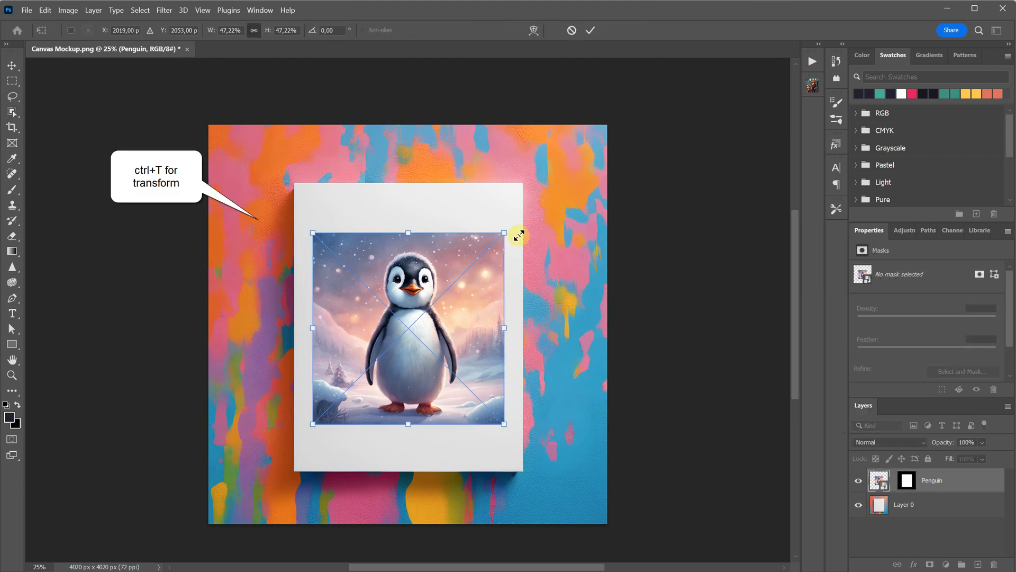
pyautogui.moveTo(504, 233); pyautogui.dragTo(572, 163)
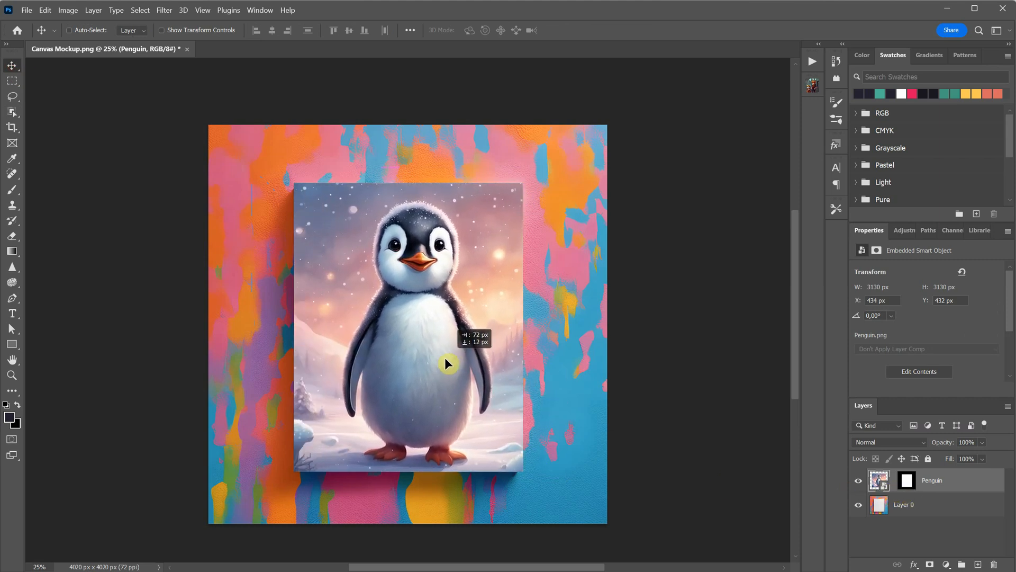
pyautogui.moveTo(448, 363); pyautogui.dragTo(444, 358)
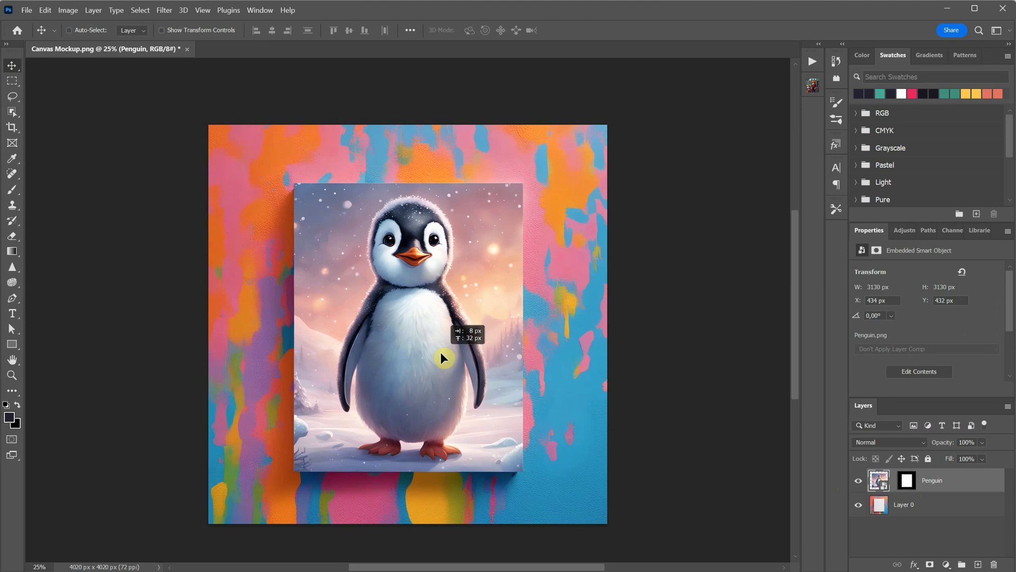
pyautogui.moveTo(444, 359); pyautogui.dragTo(675, 481)
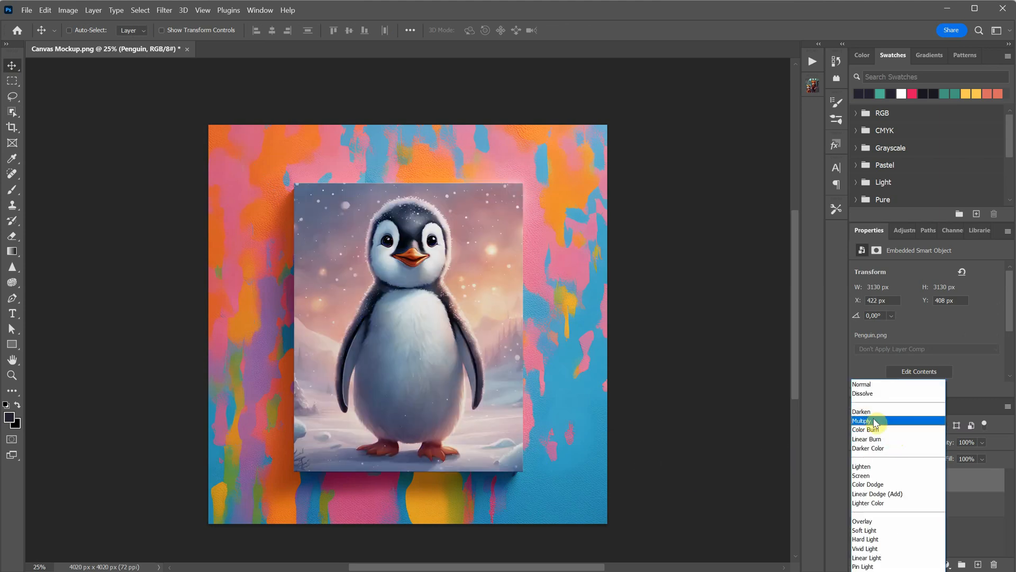
pyautogui.click(863, 420)
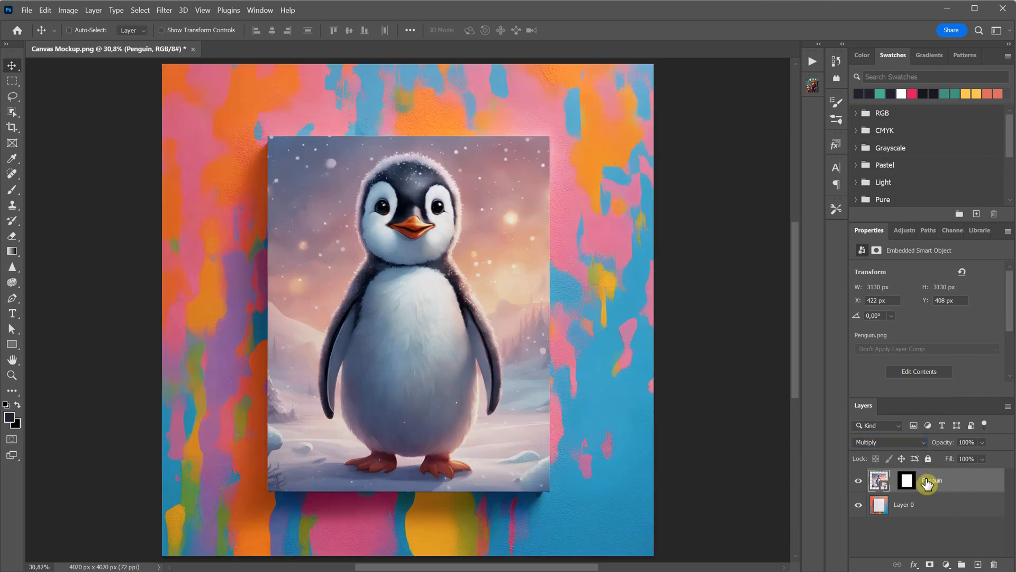
# Replace the smart object's contents with Cat.png.
pyautogui.rightClick(930, 483)
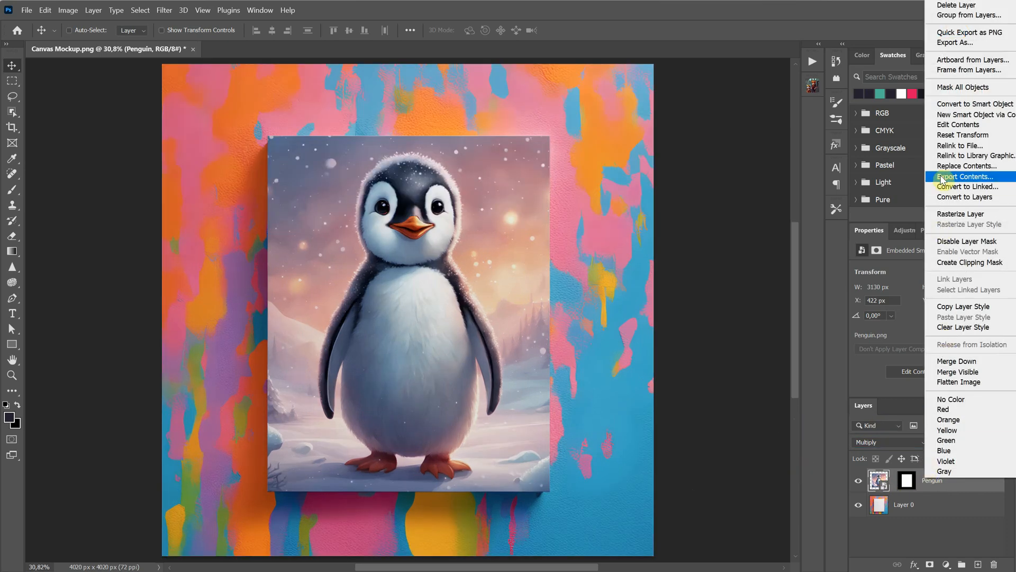
pyautogui.moveTo(966, 166)
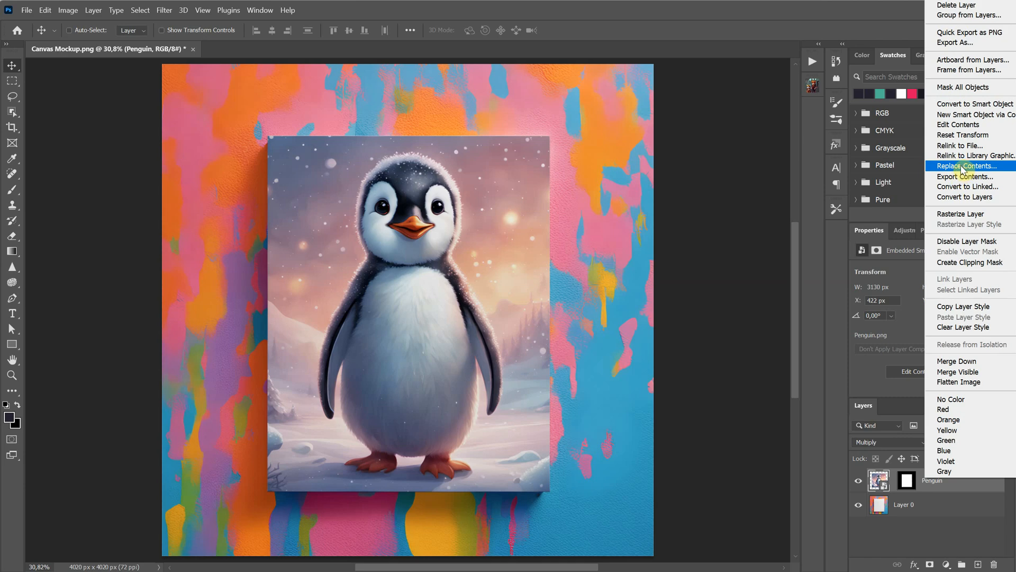
pyautogui.click(966, 167)
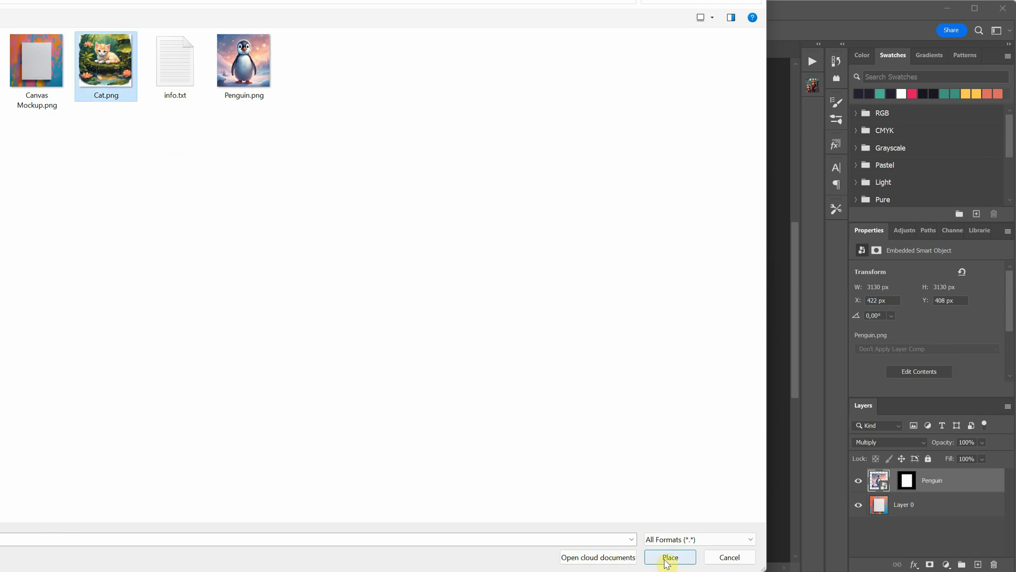
pyautogui.click(669, 557)
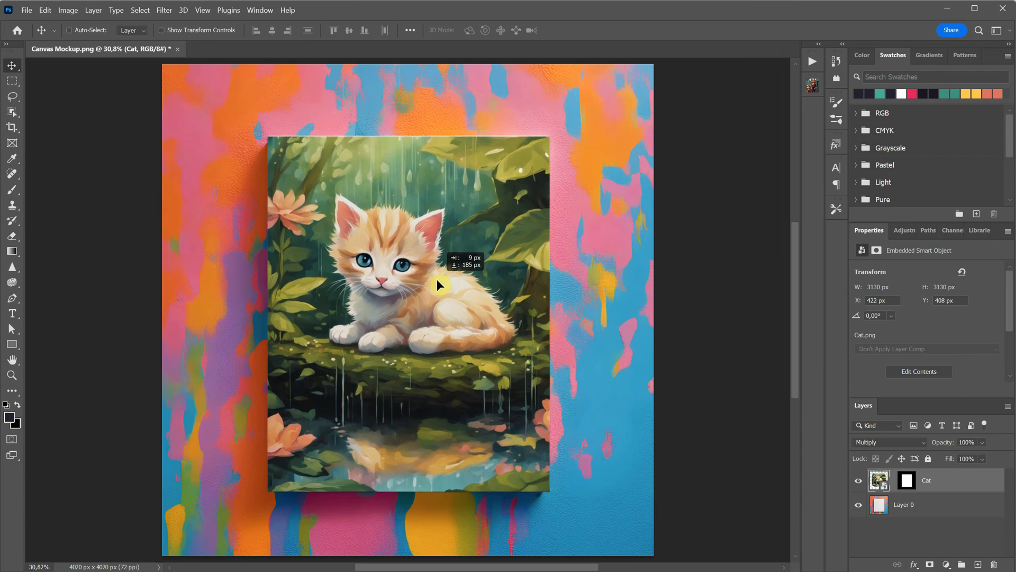
# Enlarge the cat artwork with Free Transform to cover the canvas.
pyautogui.press('ctrl+t')
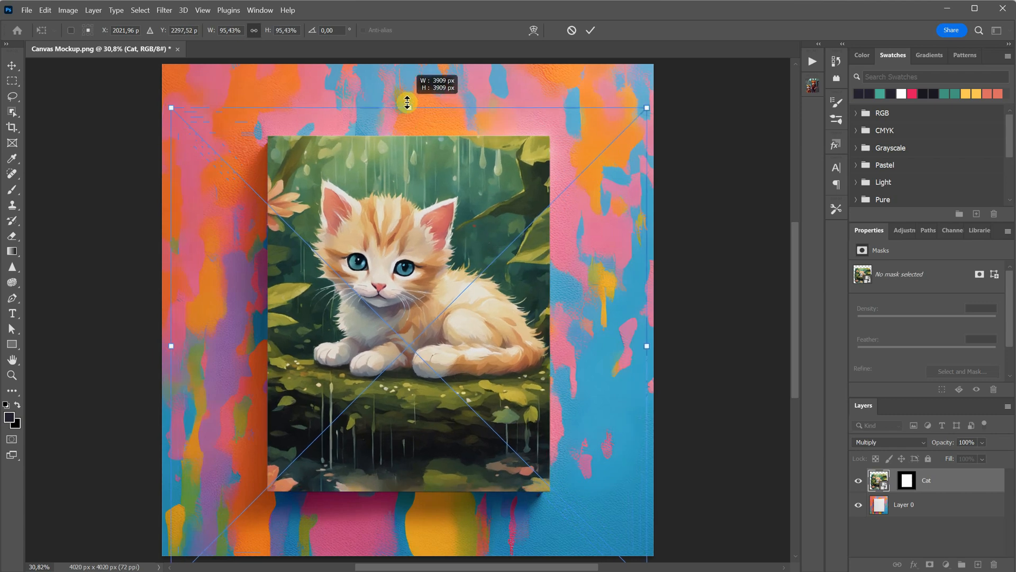
pyautogui.moveTo(407, 102); pyautogui.dragTo(389, 251)
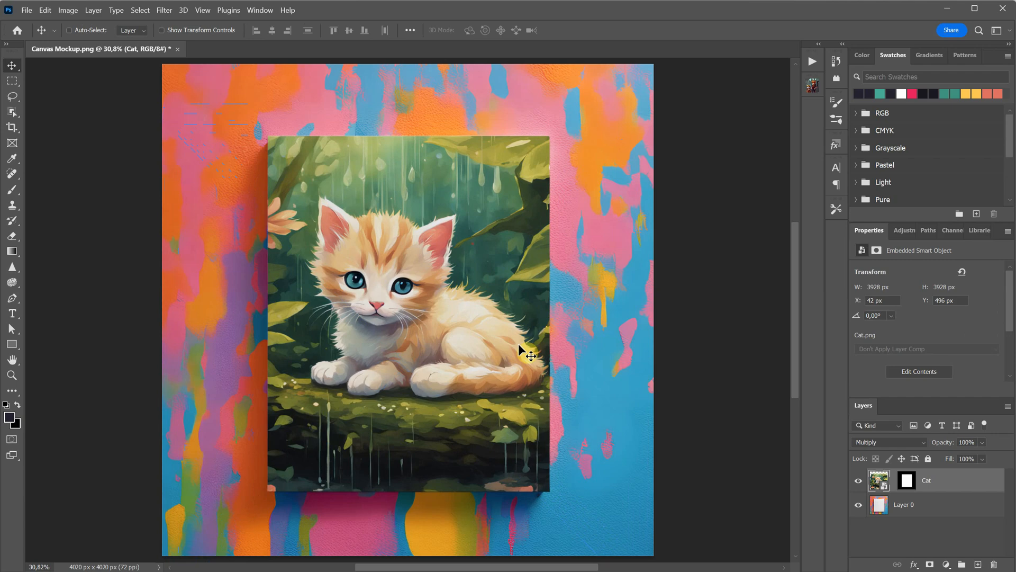
pyautogui.moveTo(27, 11)
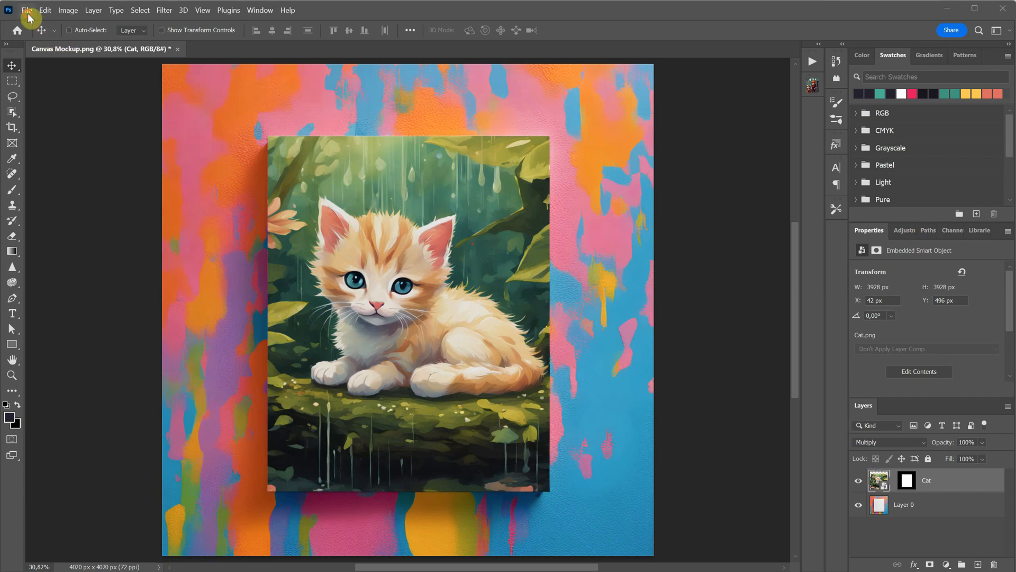
# Save the mockup for Web as a full-quality JPEG resized to 1920 px.
pyautogui.click(26, 9)
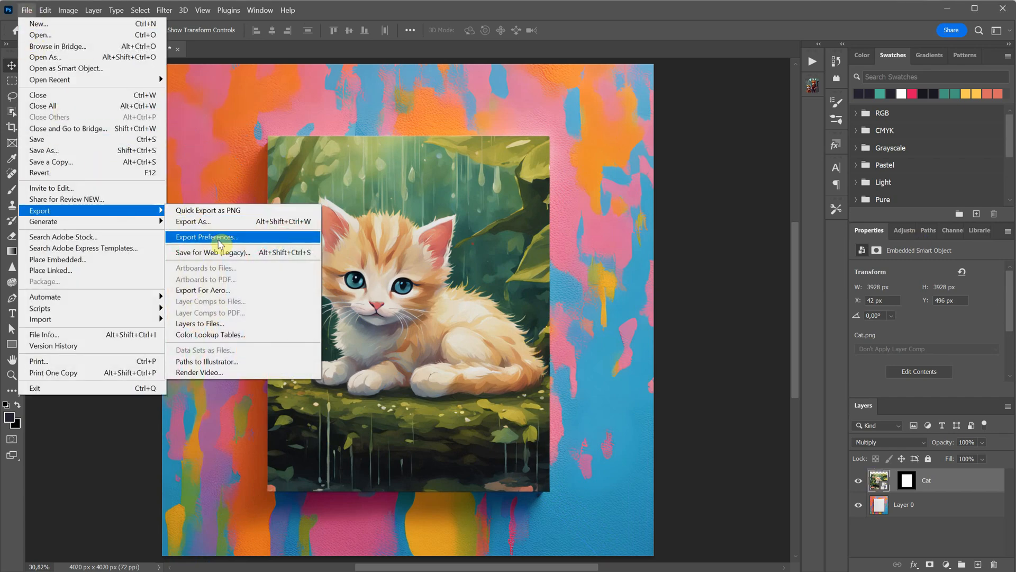
pyautogui.click(206, 236)
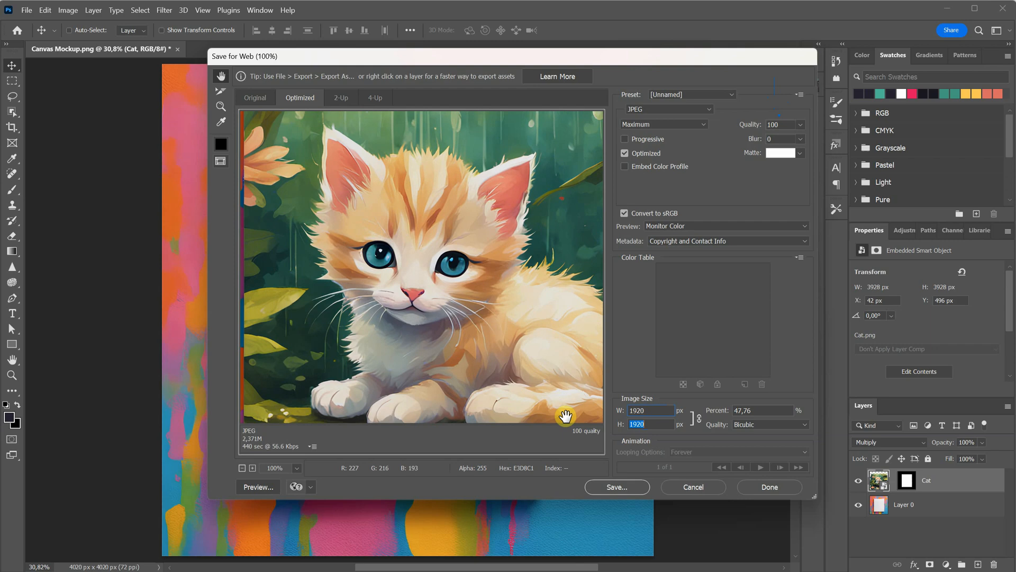
pyautogui.moveTo(566, 415); pyautogui.dragTo(371, 394)
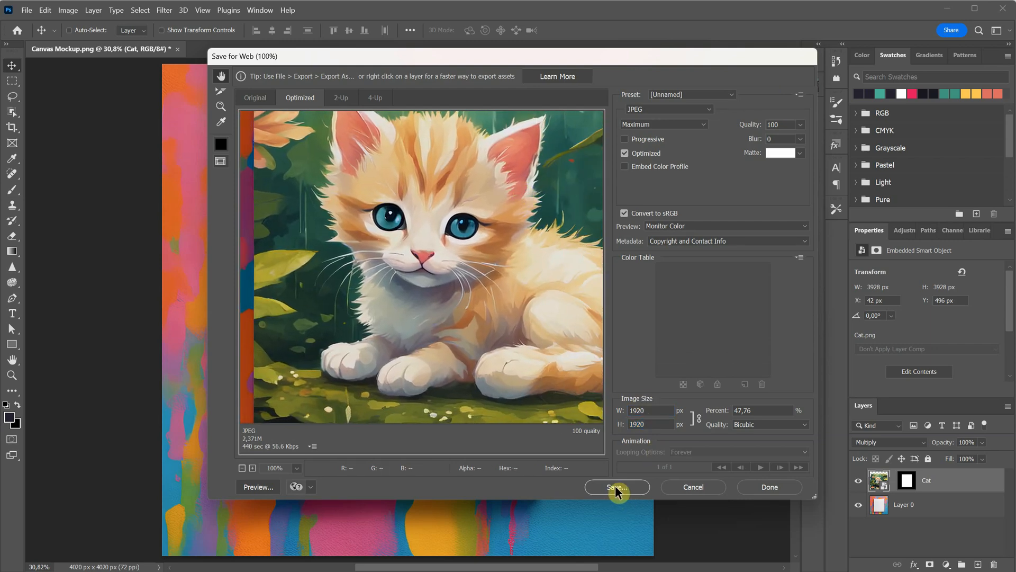
pyautogui.click(27, 10)
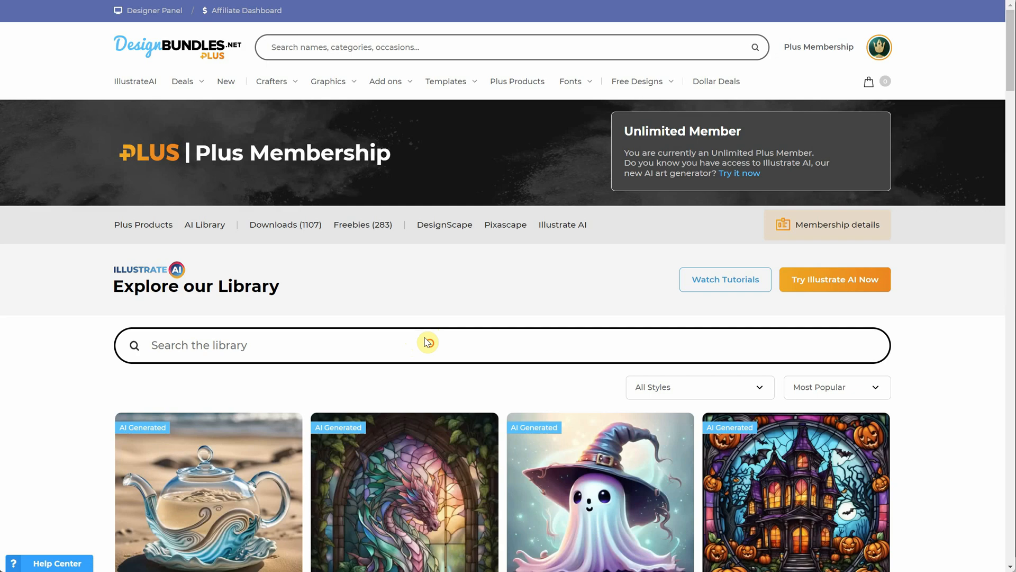
# Search the library for 'mockup', sort by Newest and load more results while browsing.
pyautogui.write('mockup')
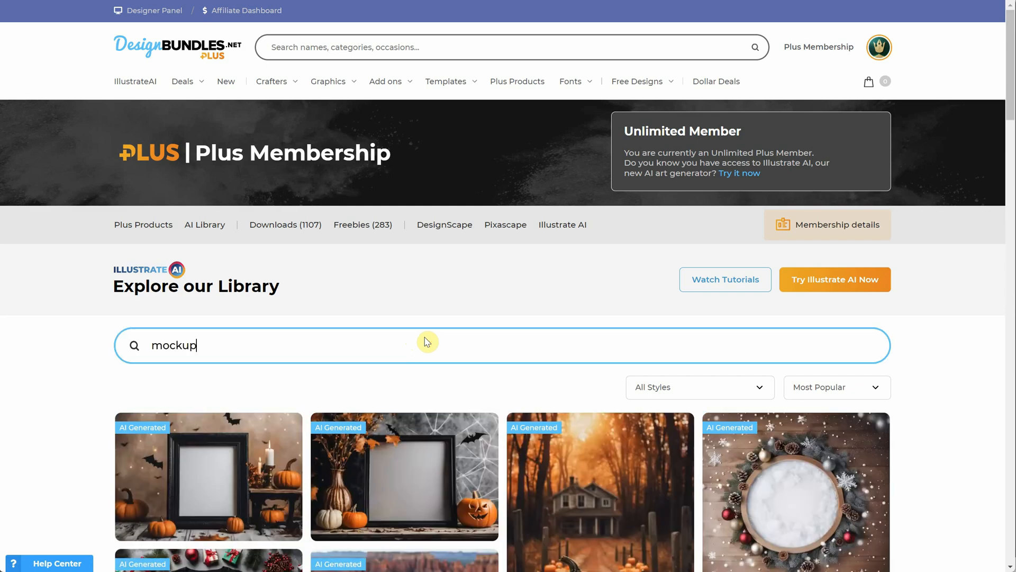
pyautogui.scroll(-3)
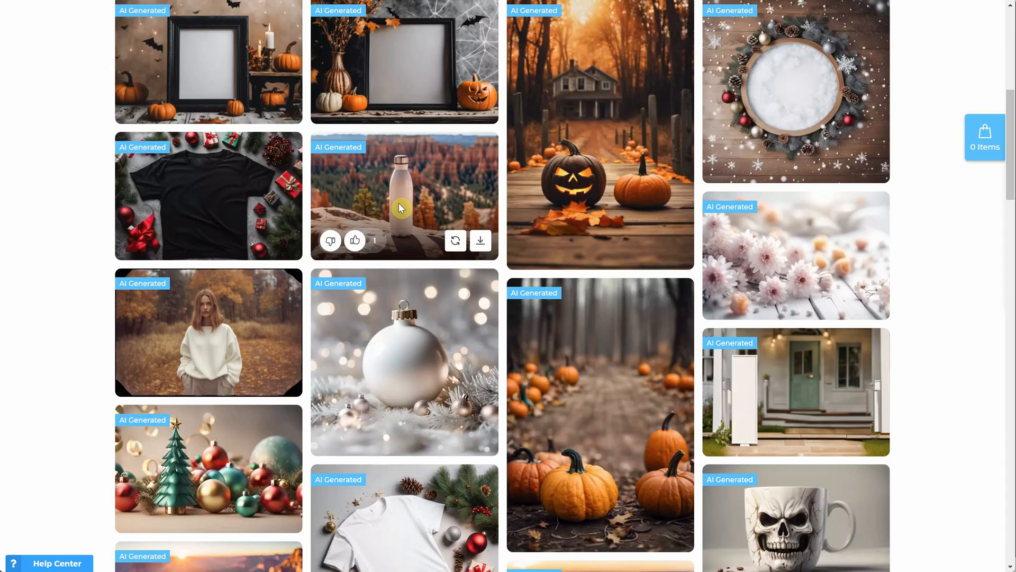
pyautogui.click(404, 362)
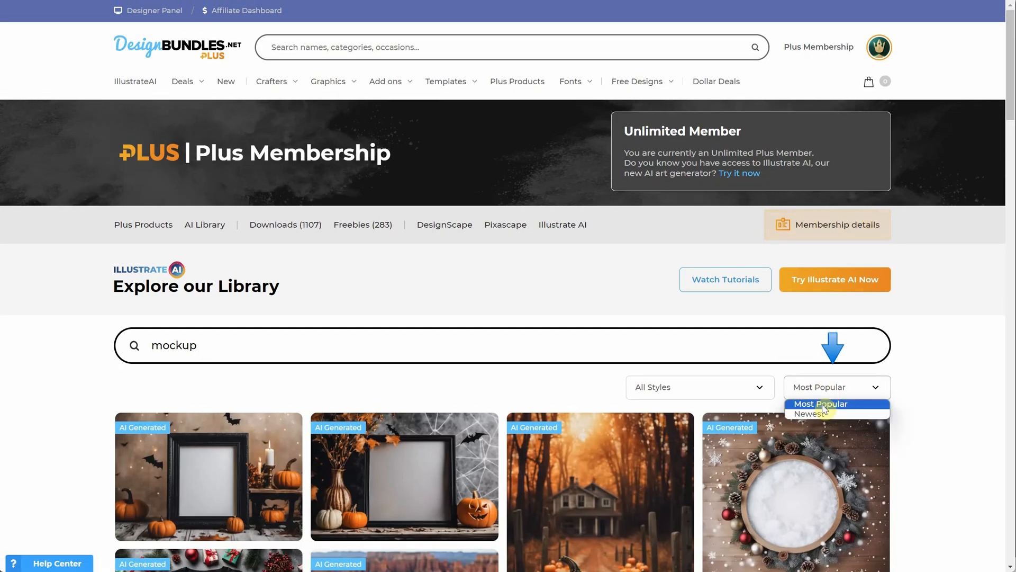
pyautogui.click(810, 414)
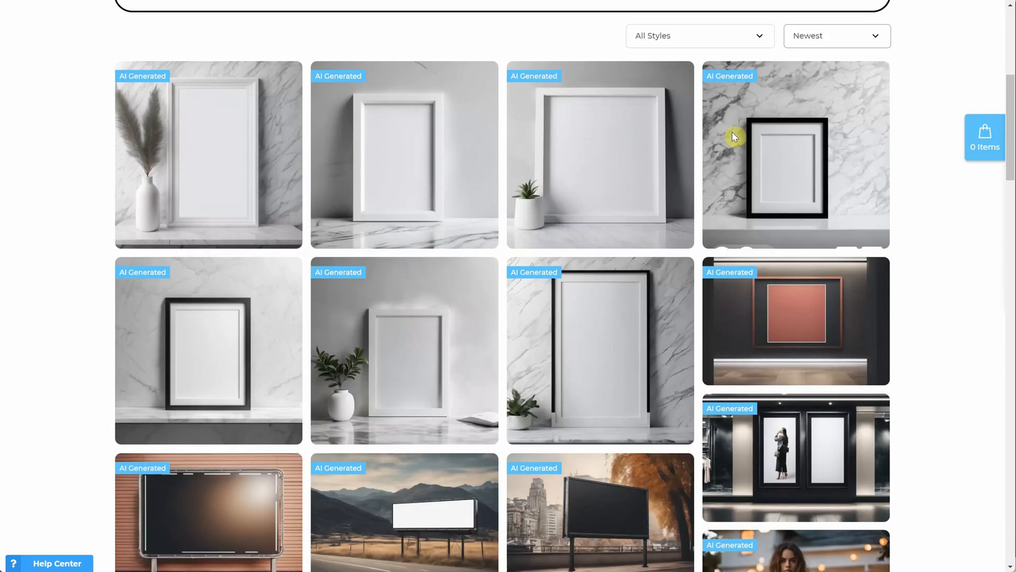
pyautogui.scroll(-3)
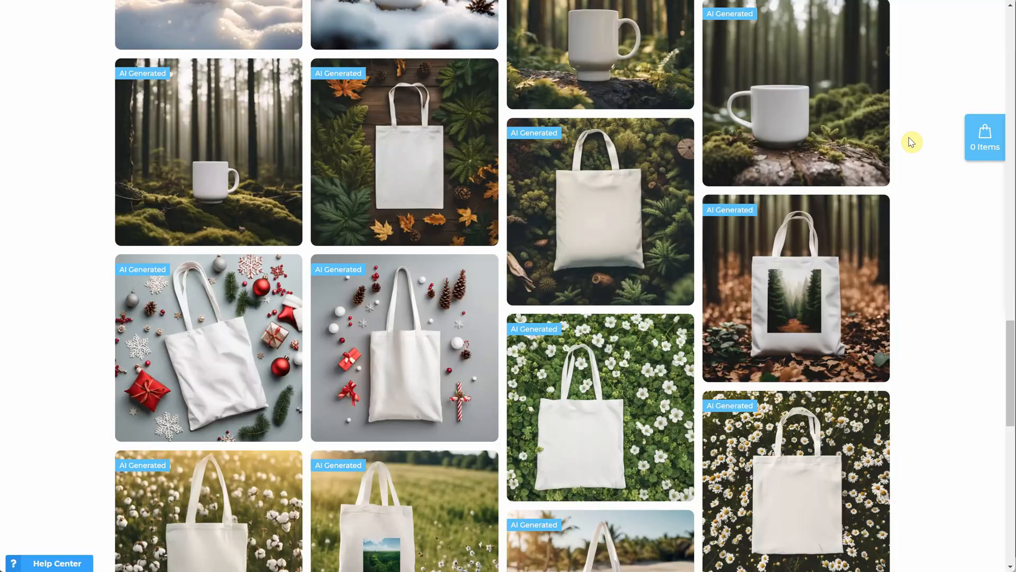
pyautogui.scroll(-3)
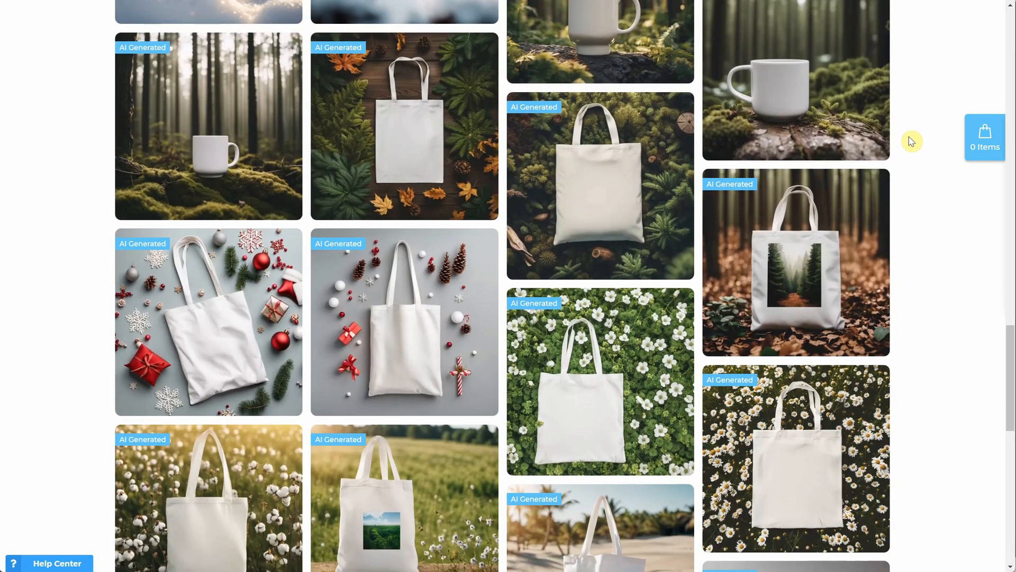
pyautogui.scroll(-3)
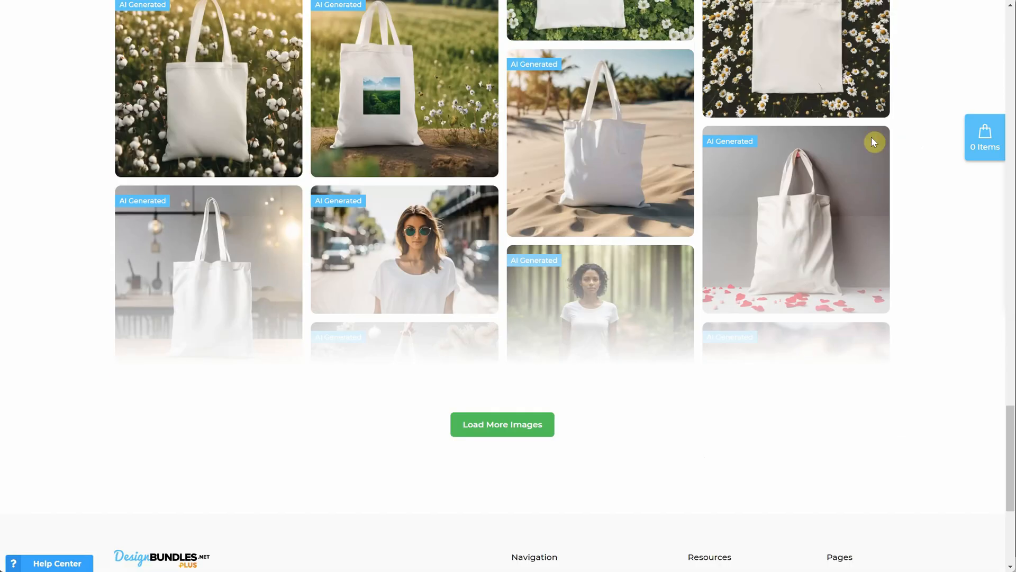
pyautogui.click(502, 424)
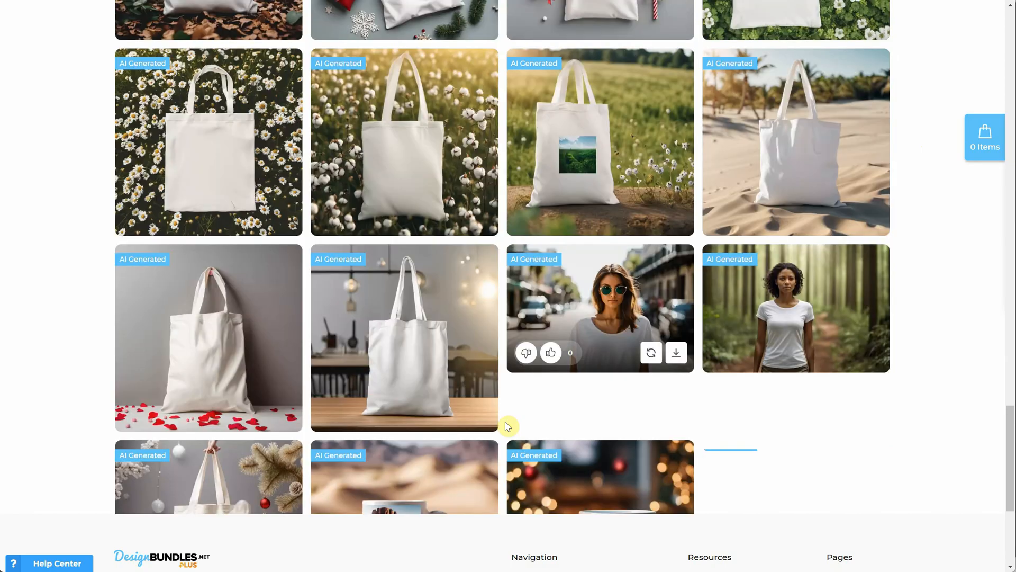
pyautogui.scroll(-3)
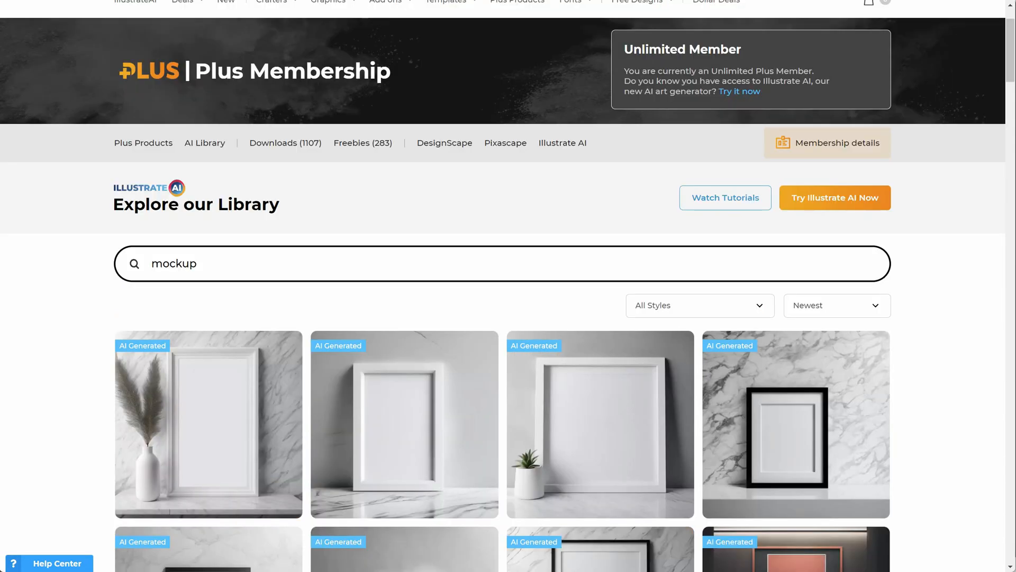
pyautogui.moveTo(725, 198)
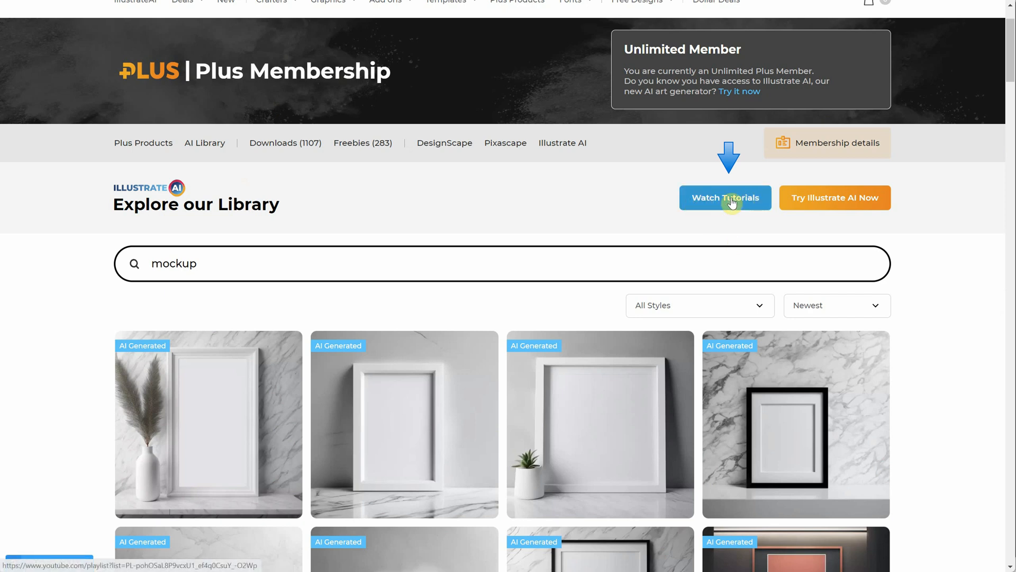
# Open the Illustrate AI tutorials playlist on YouTube via Watch Tutorials.
pyautogui.click(726, 198)
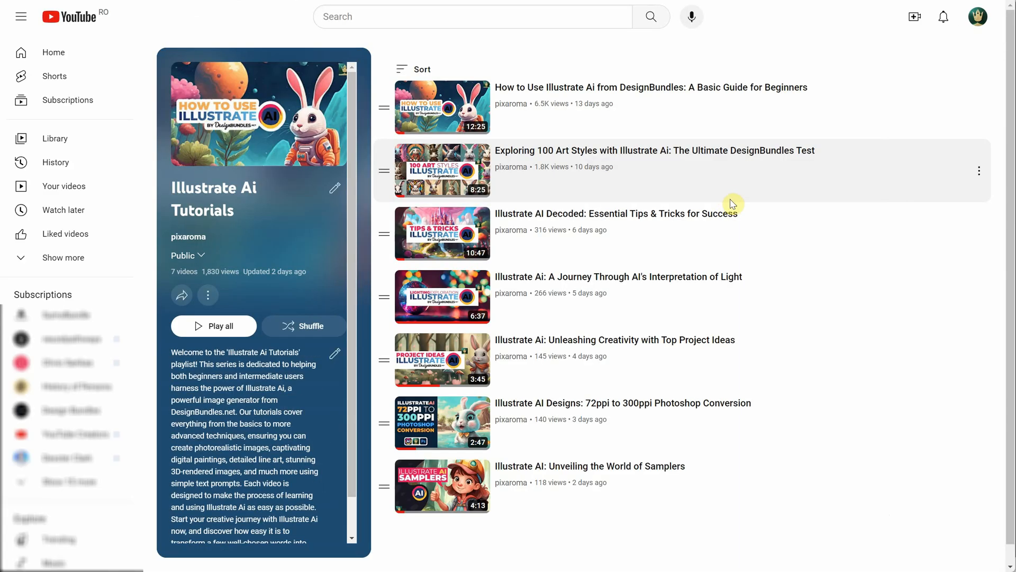